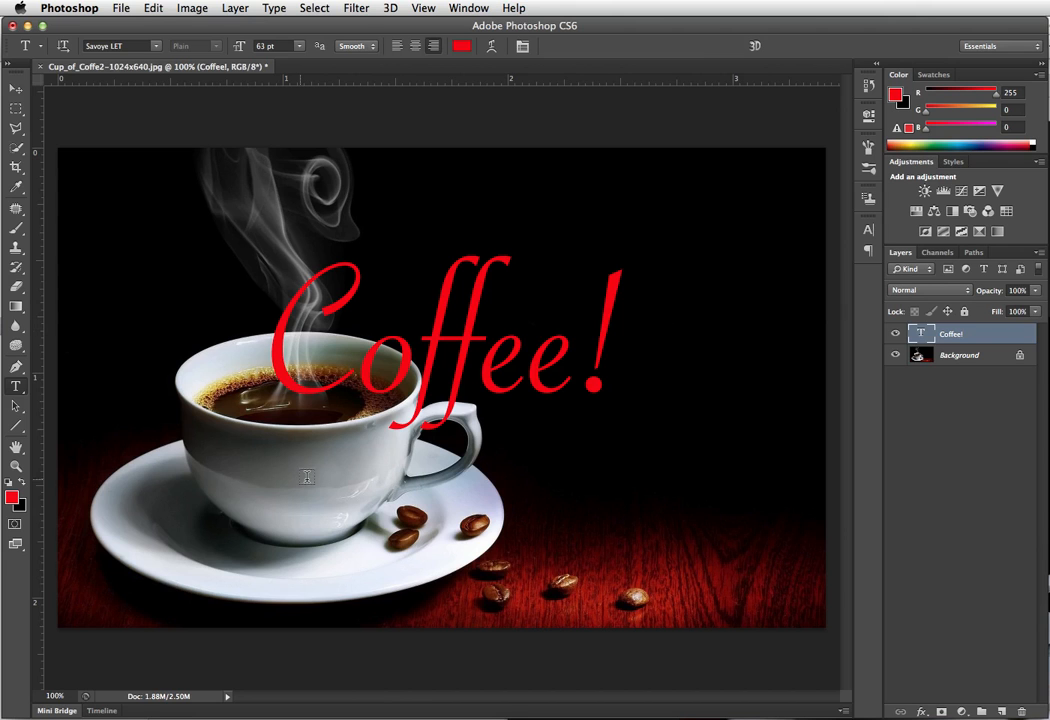
mouse_move(330, 444)
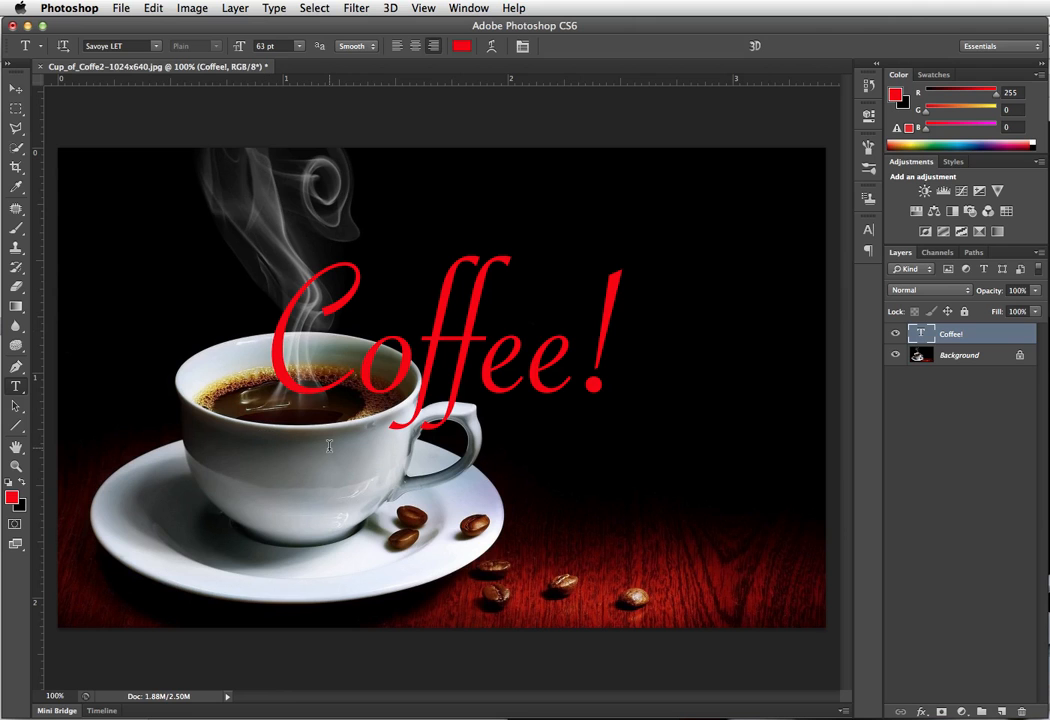
mouse_move(380, 452)
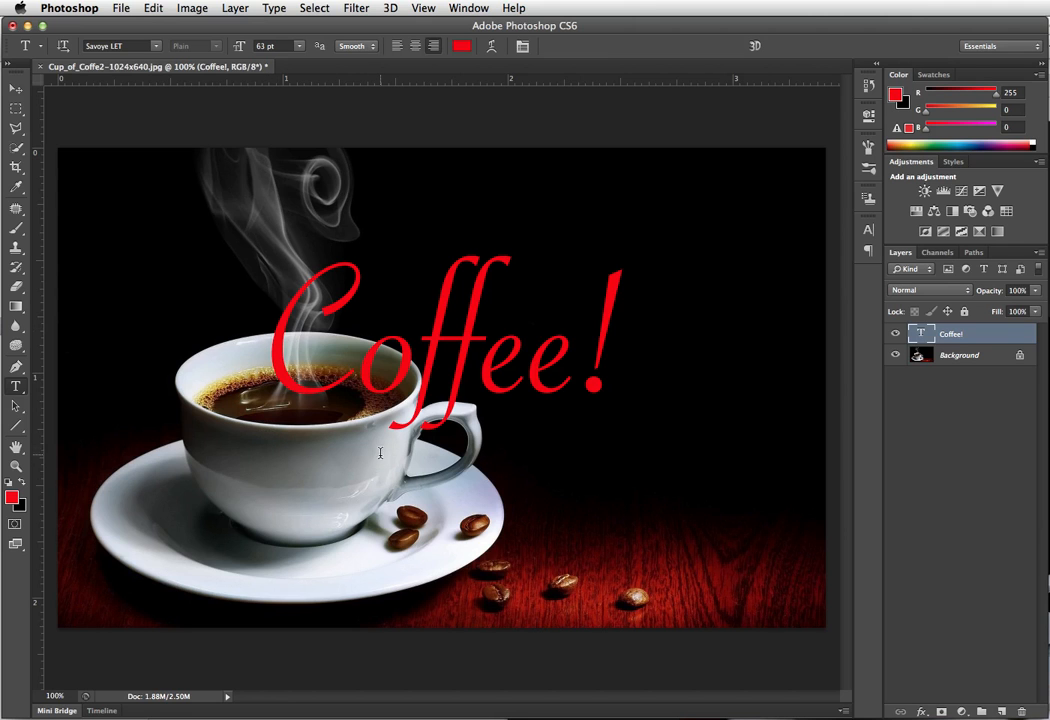
mouse_move(436, 428)
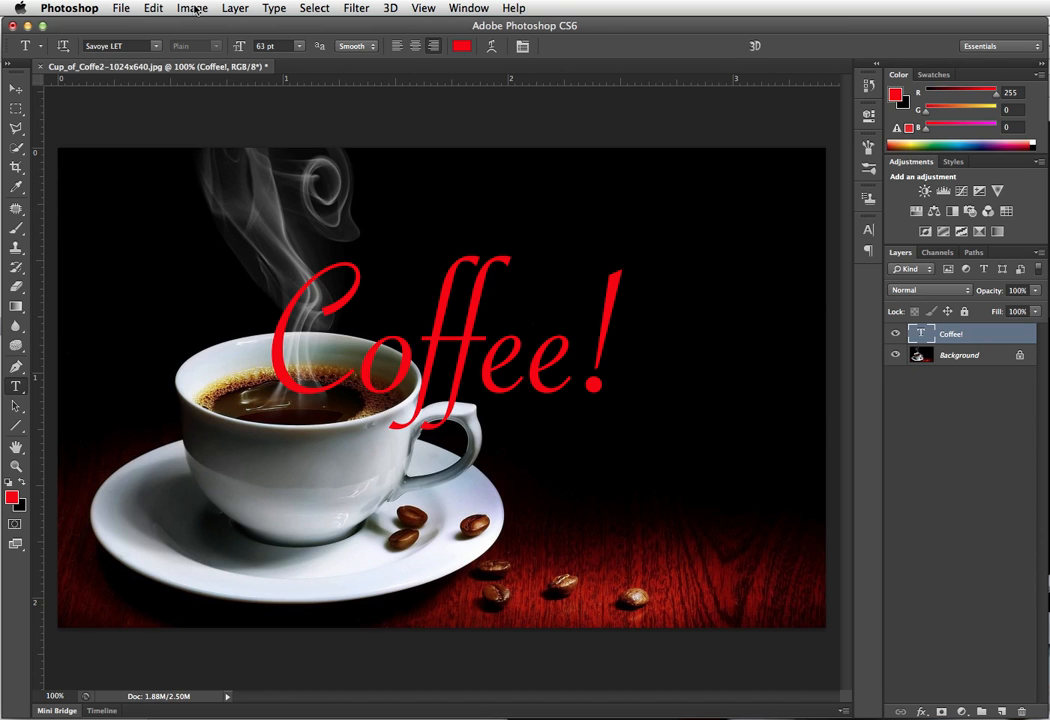
- Start a Free Transform warp on the Coffee! text but leave the warp preset at None
click(152, 8)
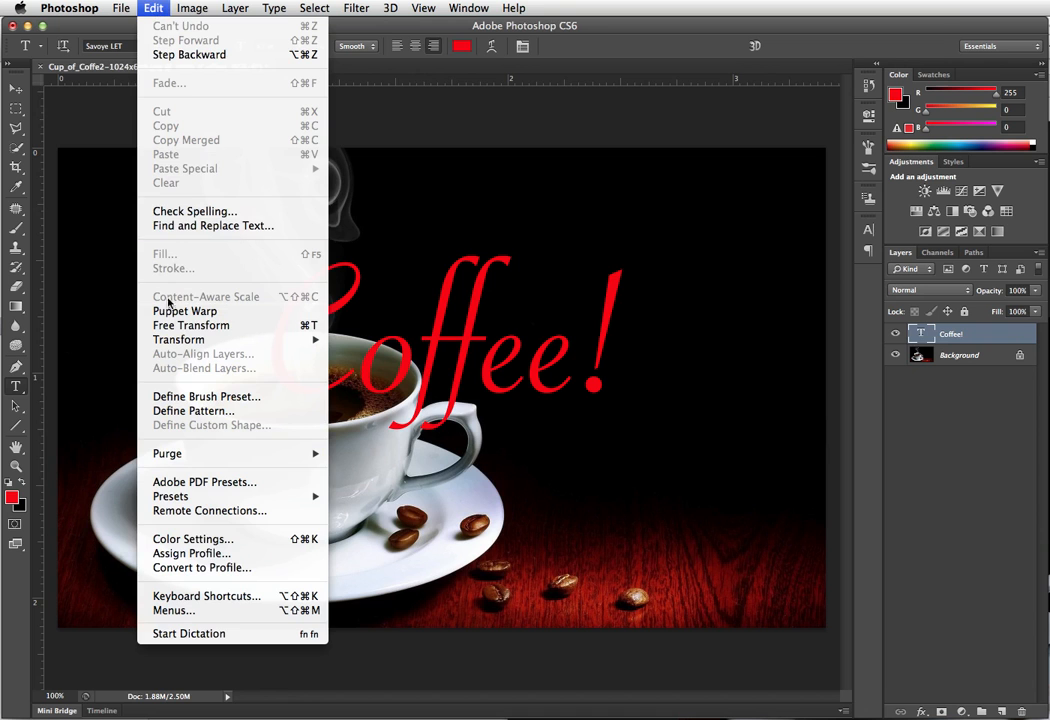
click(190, 324)
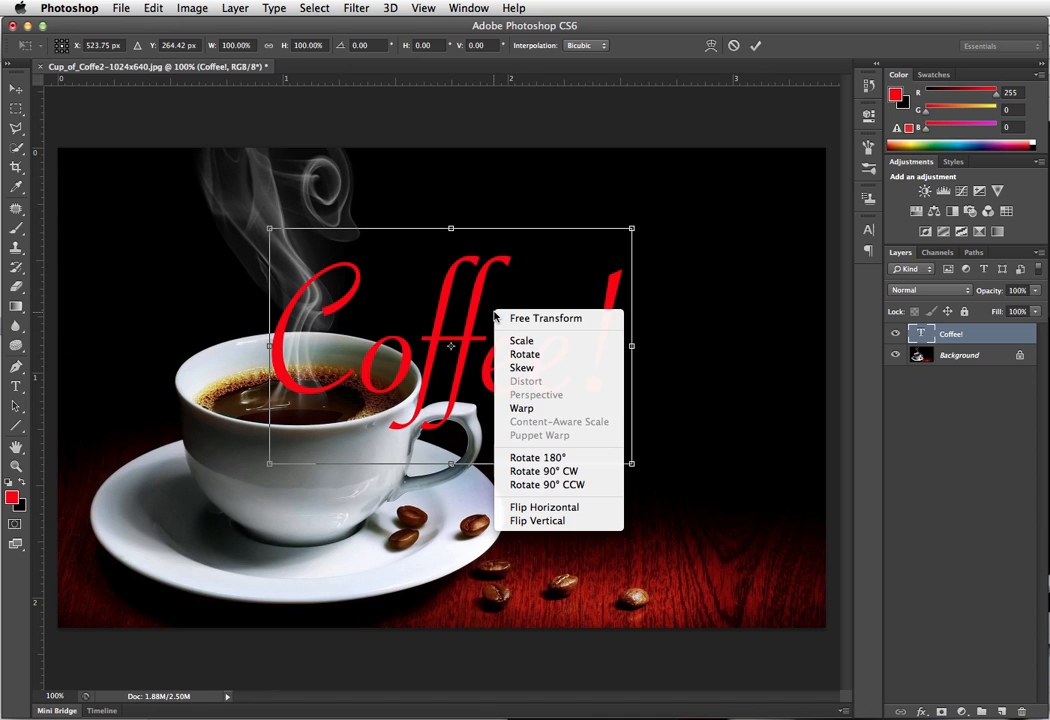
mouse_move(522, 340)
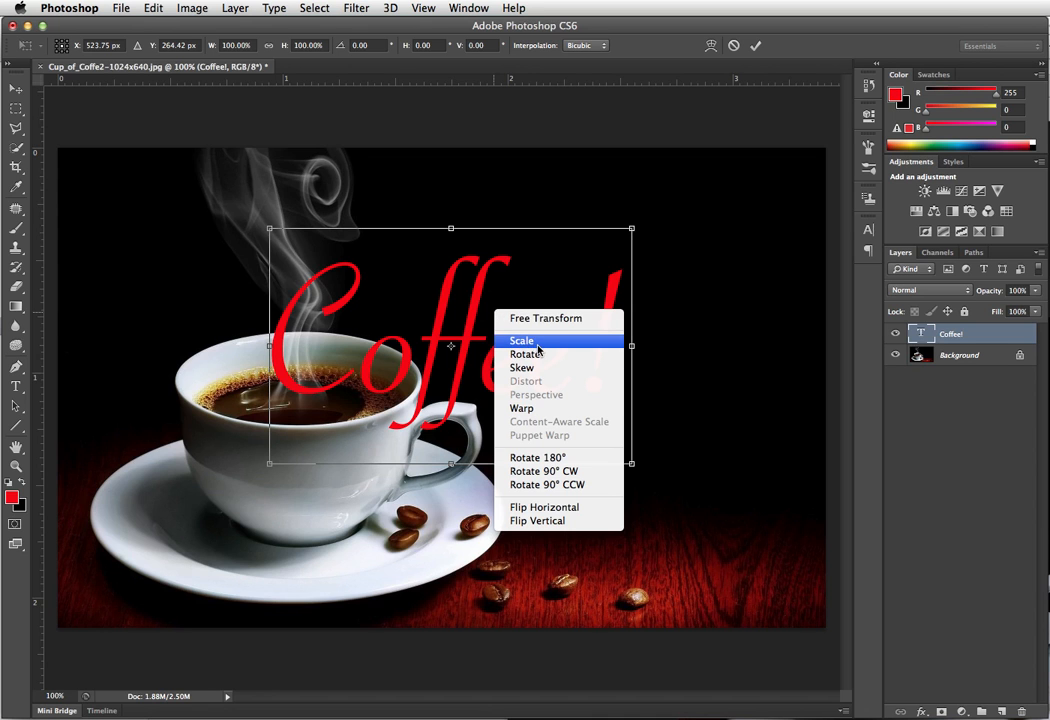
mouse_move(528, 354)
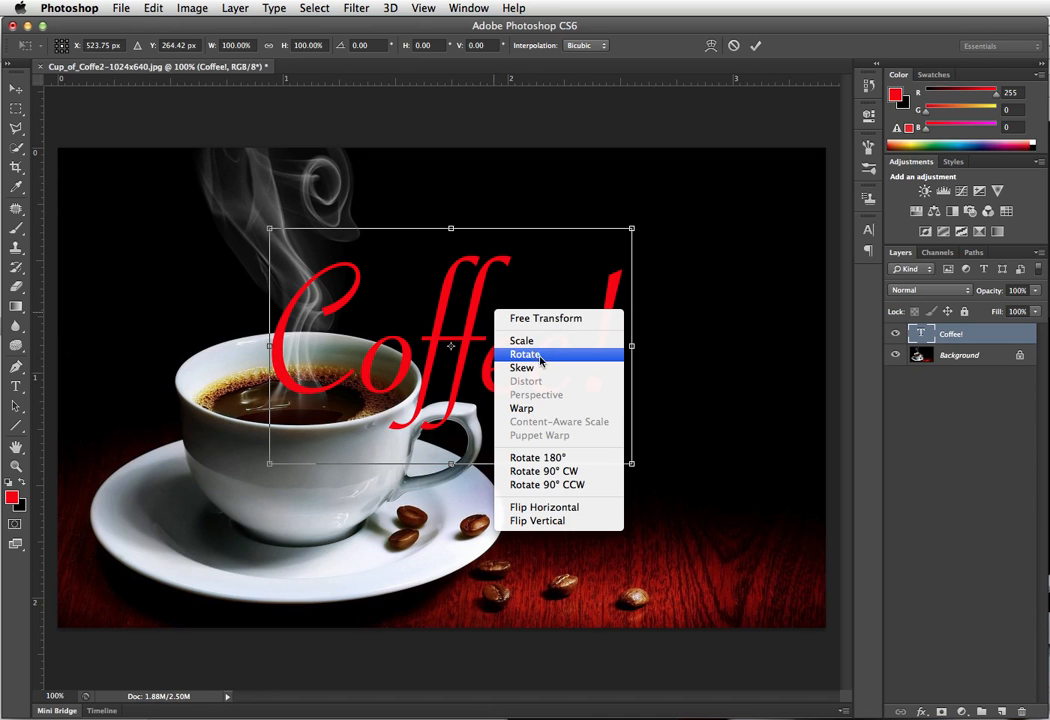
mouse_move(520, 408)
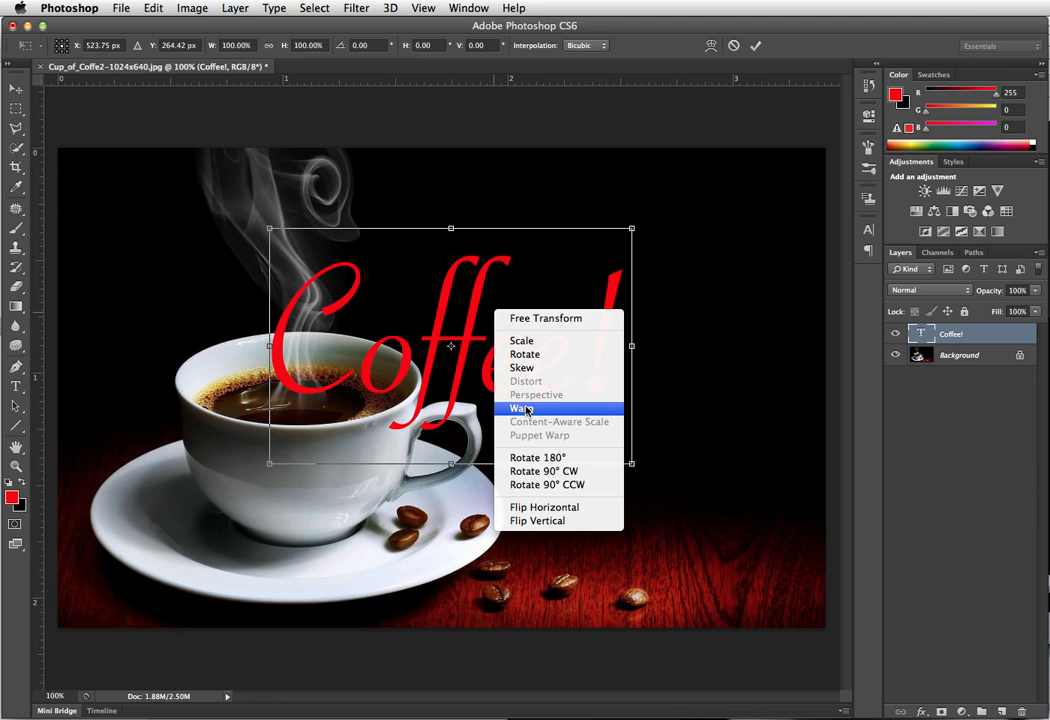
click(520, 408)
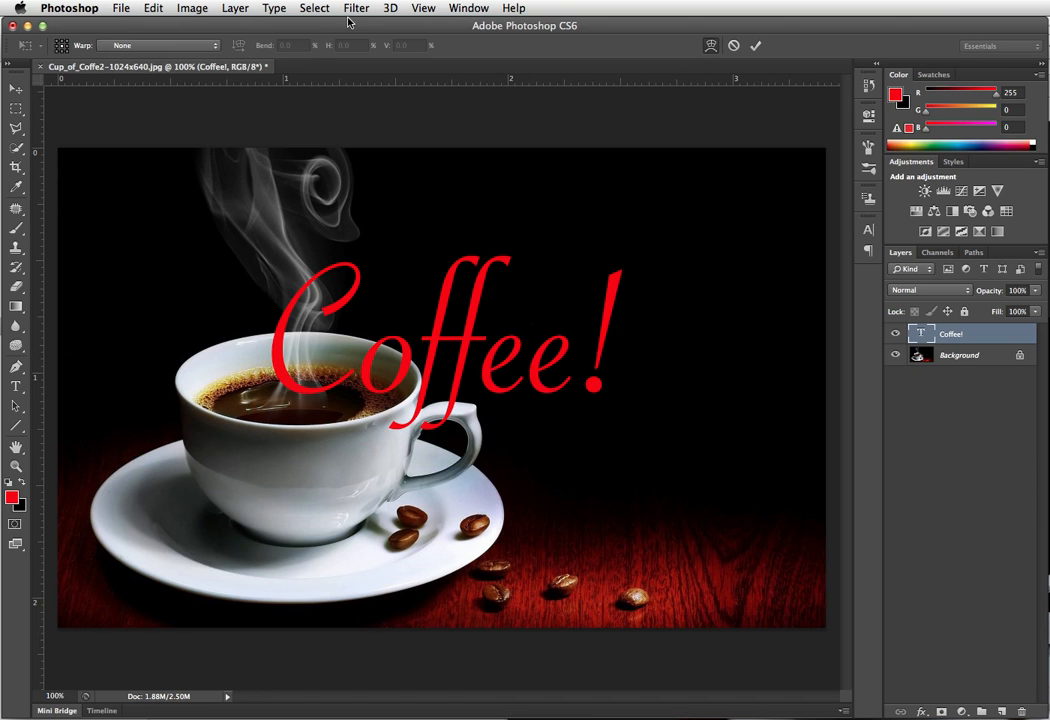
click(160, 44)
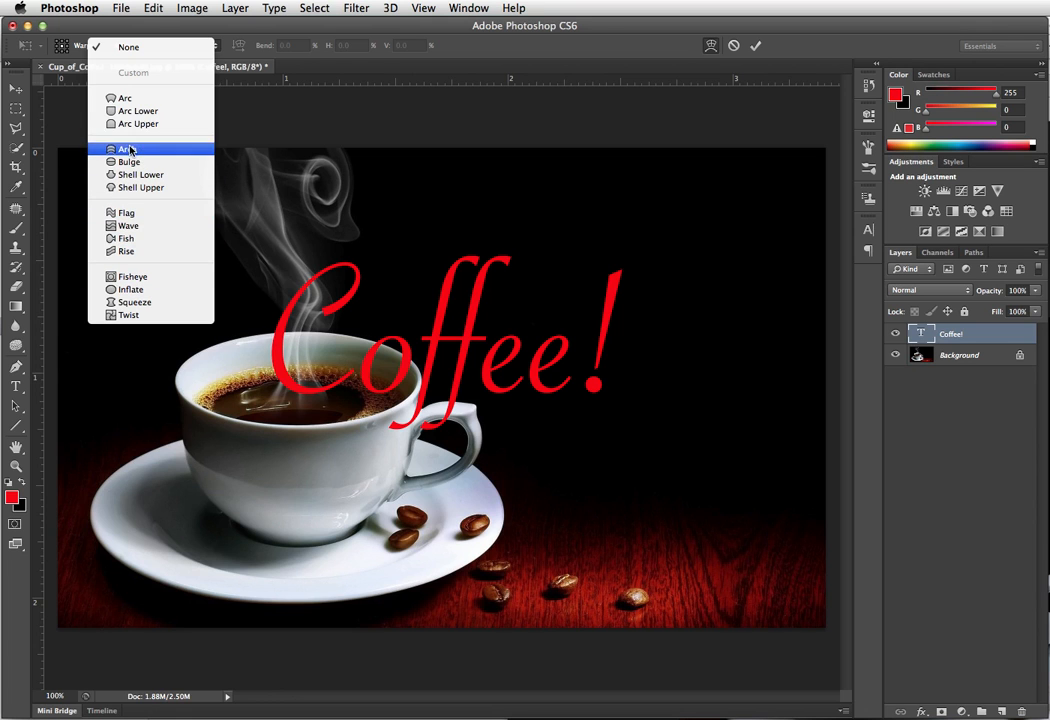
mouse_move(128, 48)
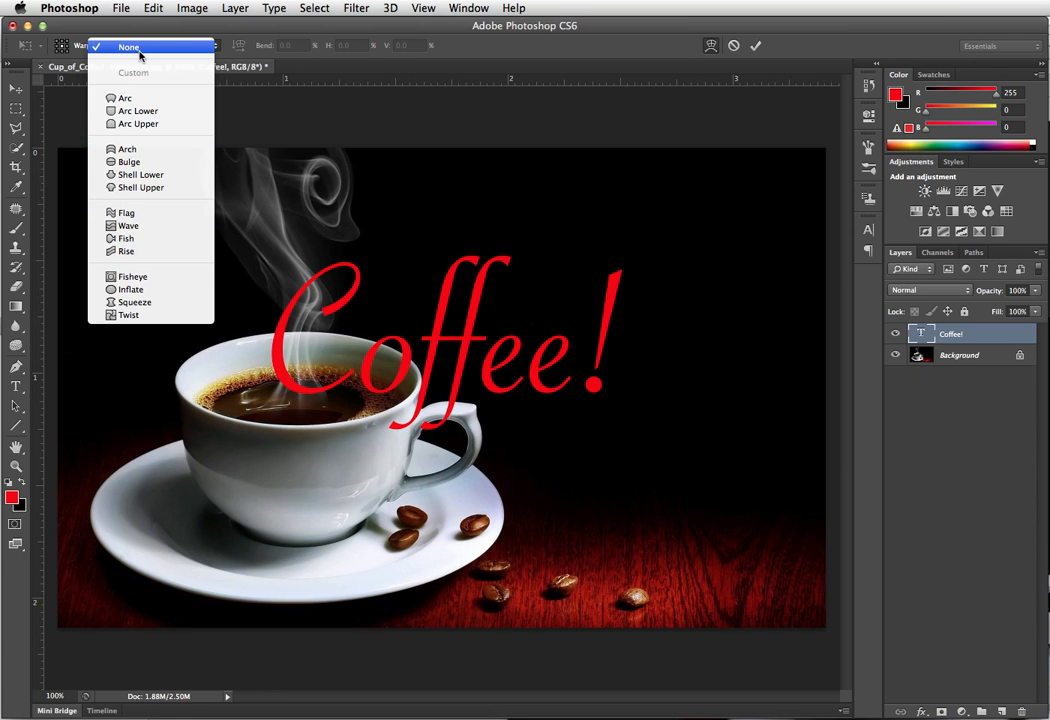
click(128, 48)
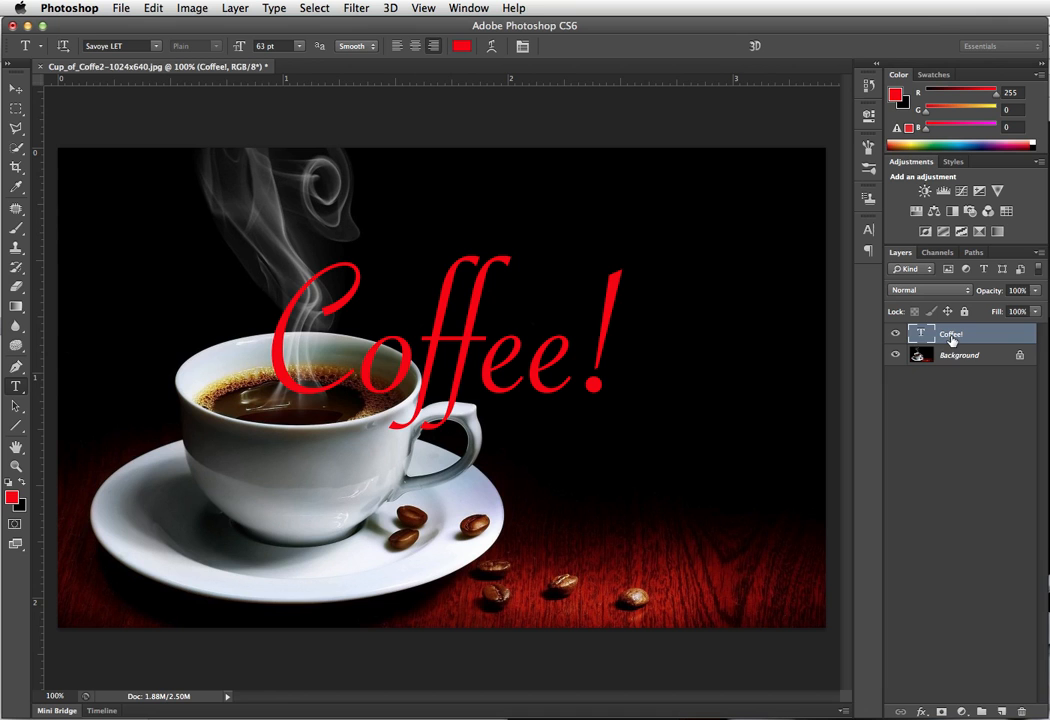
- Bring up the Coffee! layer's options to convert it to a smart object
right_click(950, 334)
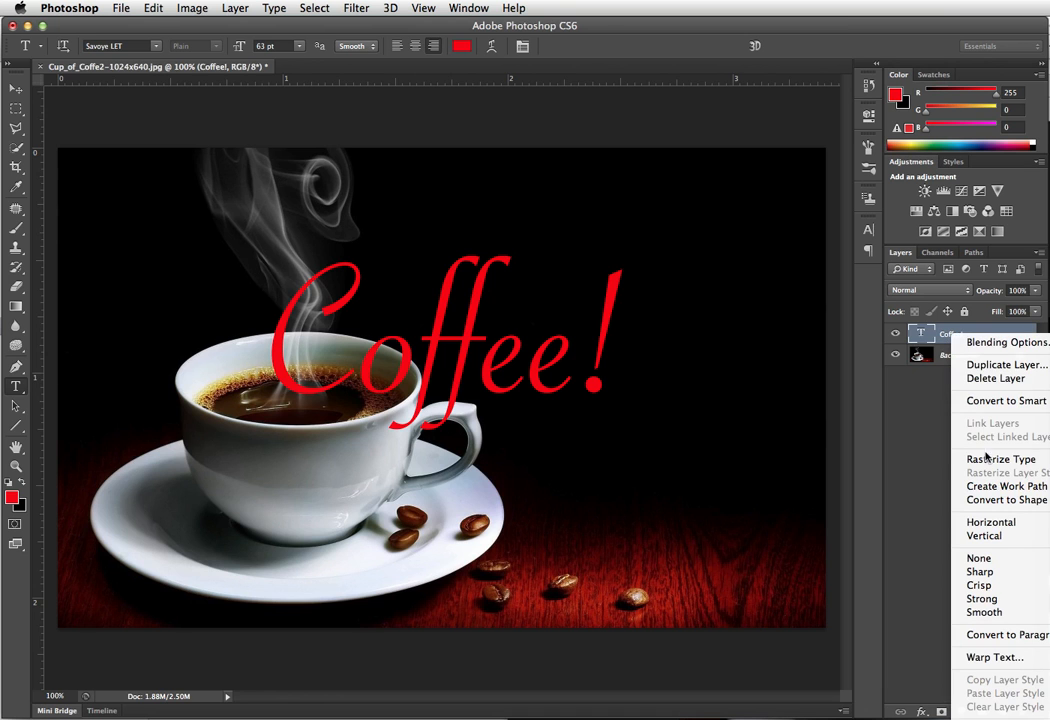
mouse_move(1004, 400)
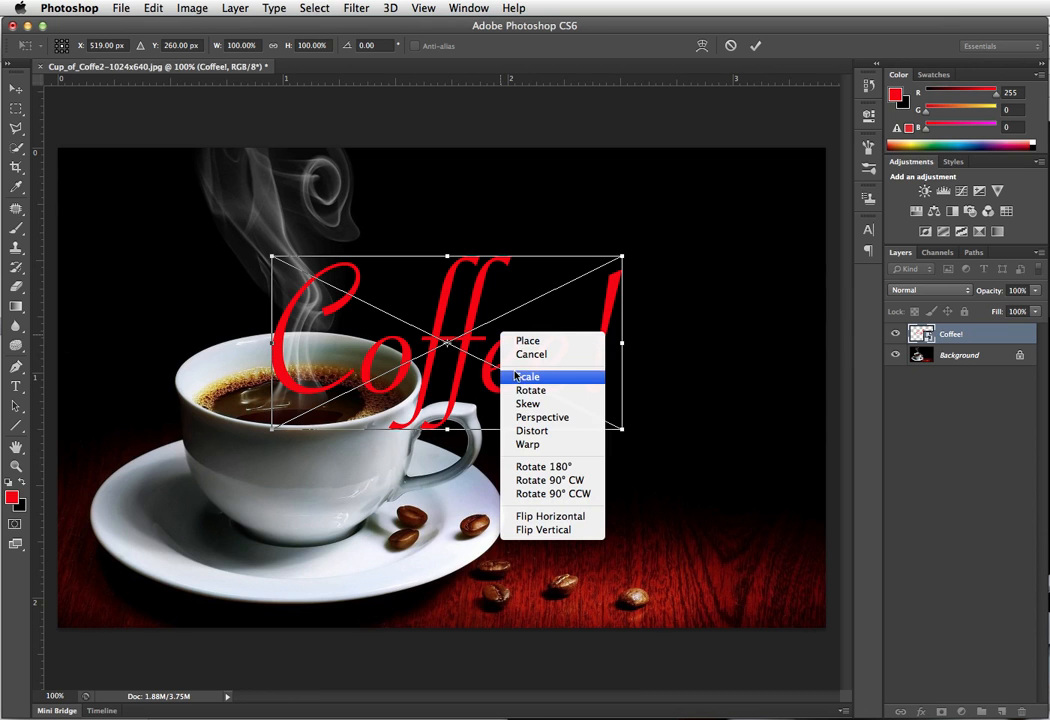
mouse_move(450, 288)
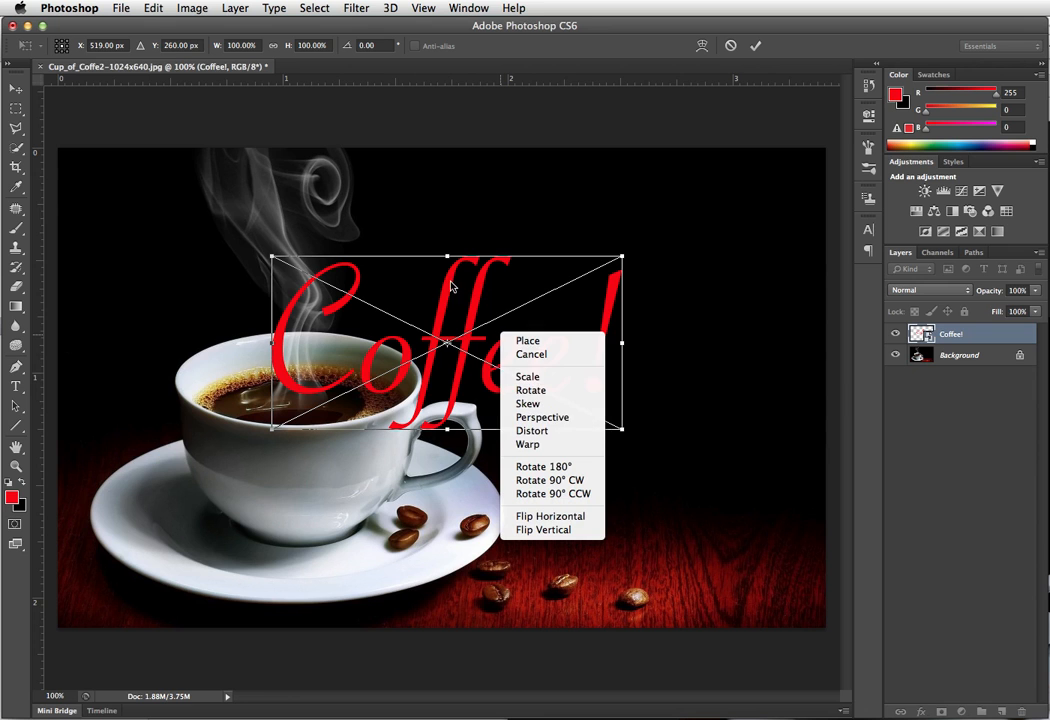
mouse_move(528, 444)
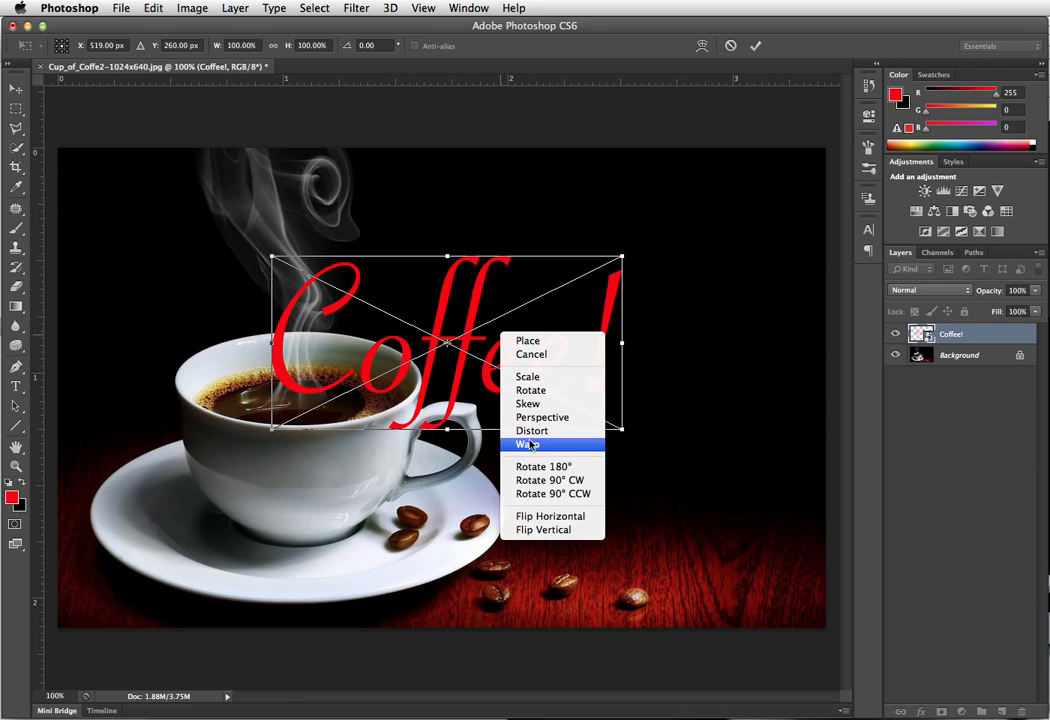
- Begin freely transforming the Coffee! smart object over the cup
click(526, 444)
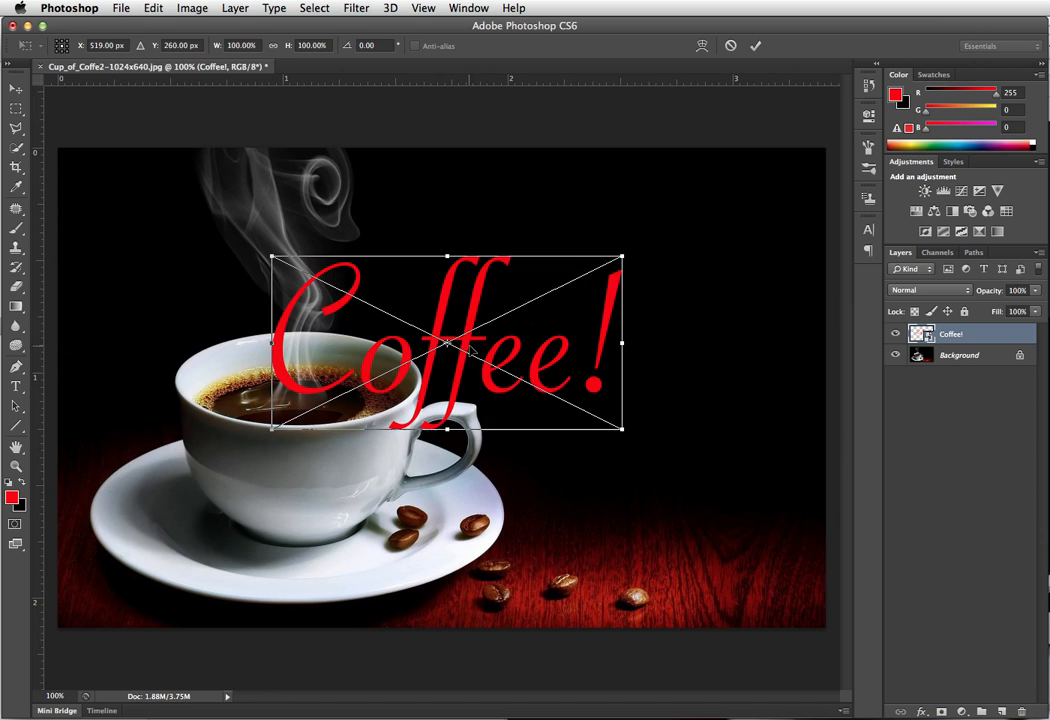
- Move the Coffee! text down onto the cup and scale it smaller to fit its side
drag(444, 344, 310, 470)
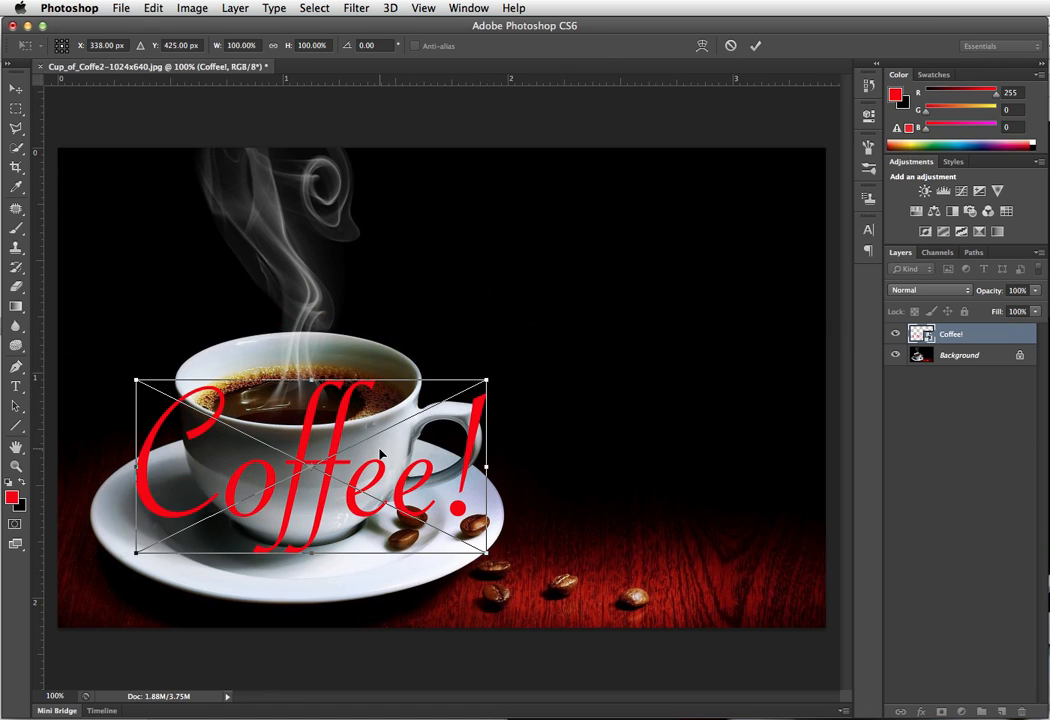
mouse_move(468, 436)
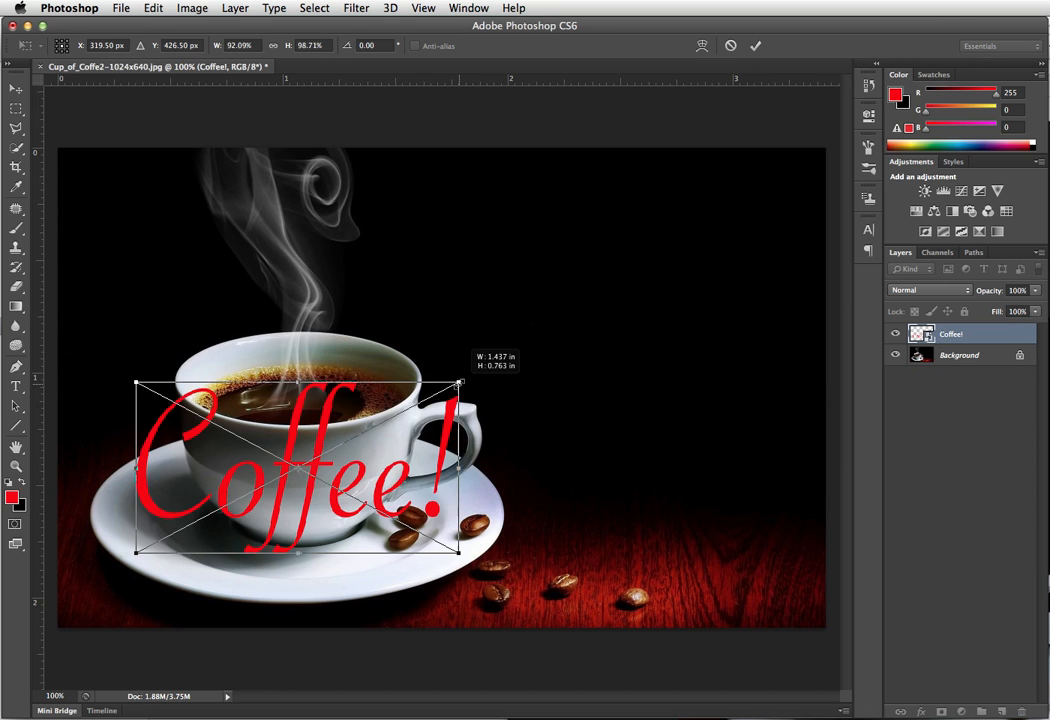
drag(460, 384, 364, 440)
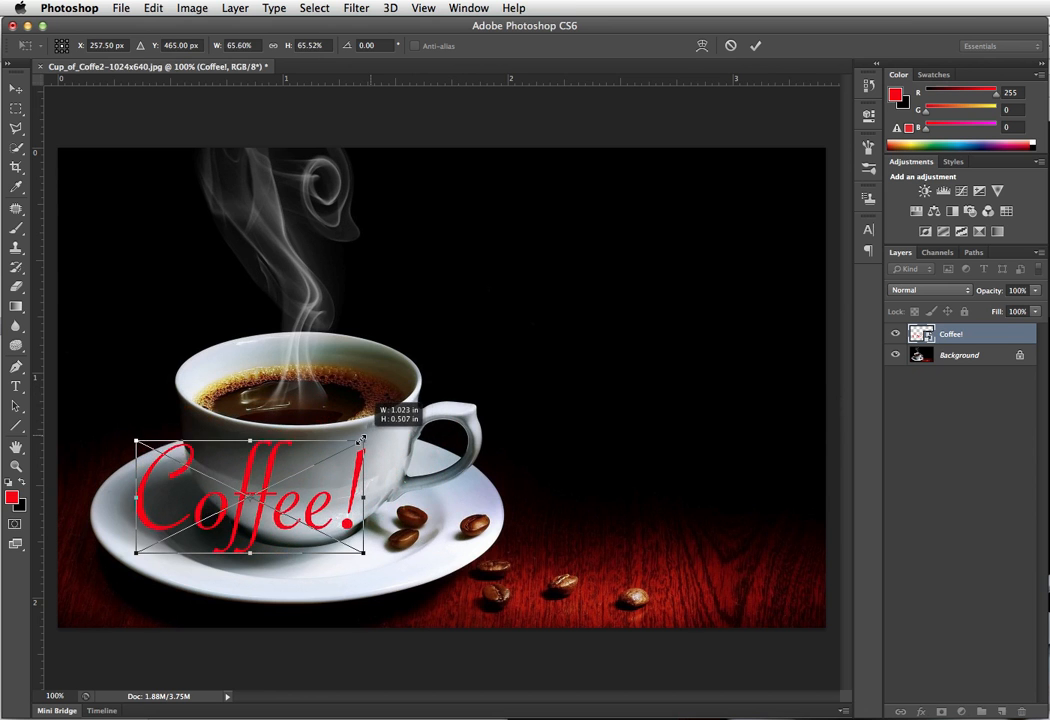
drag(362, 442, 338, 462)
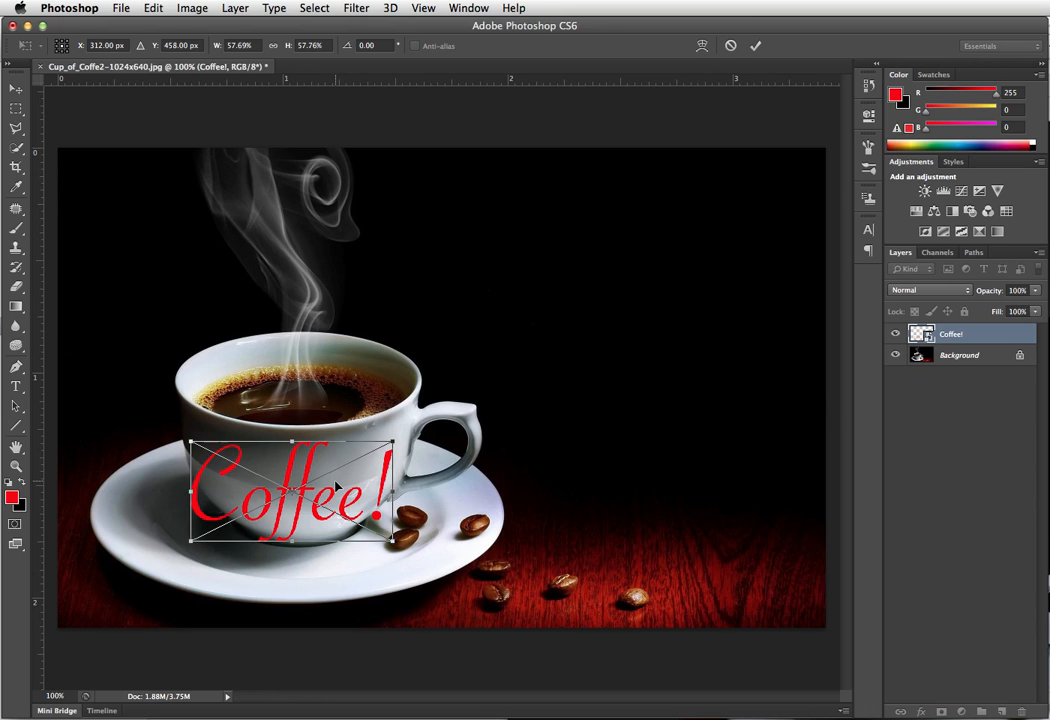
click(16, 386)
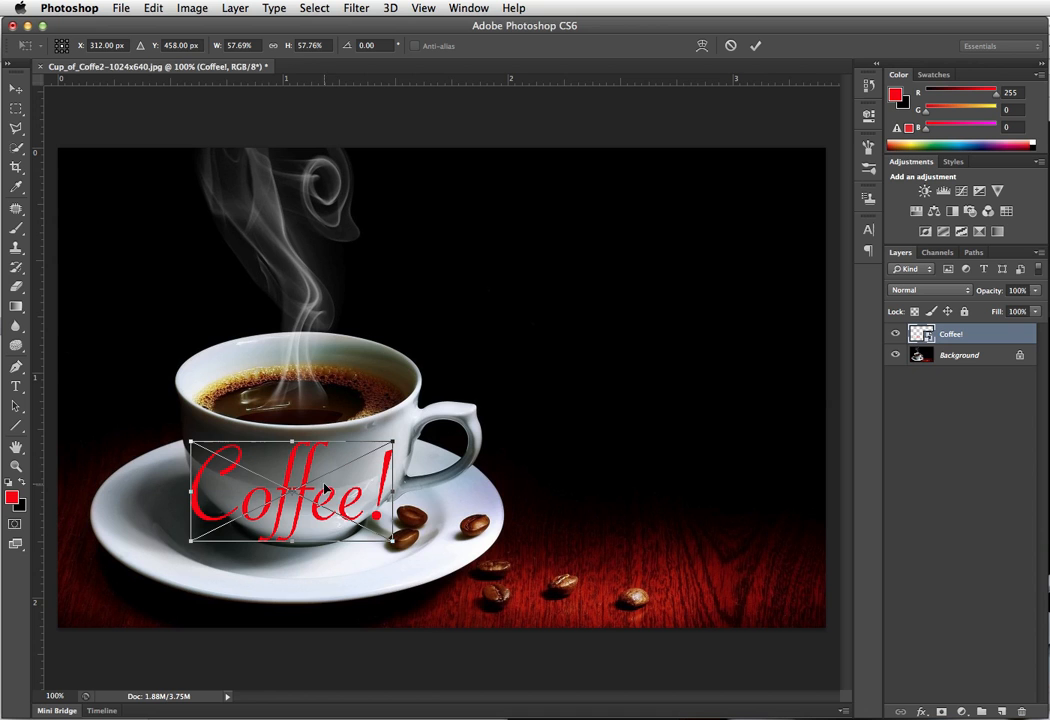
- Switch the Coffee! transform into Warp mode to curve it around the cup
right_click(324, 486)
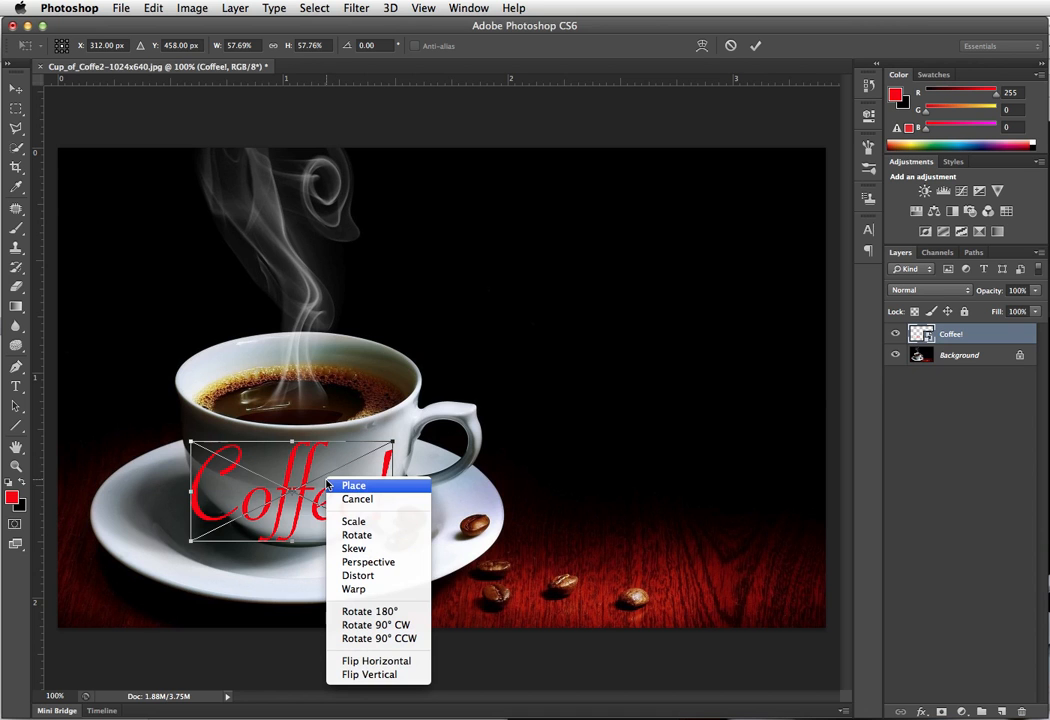
click(352, 588)
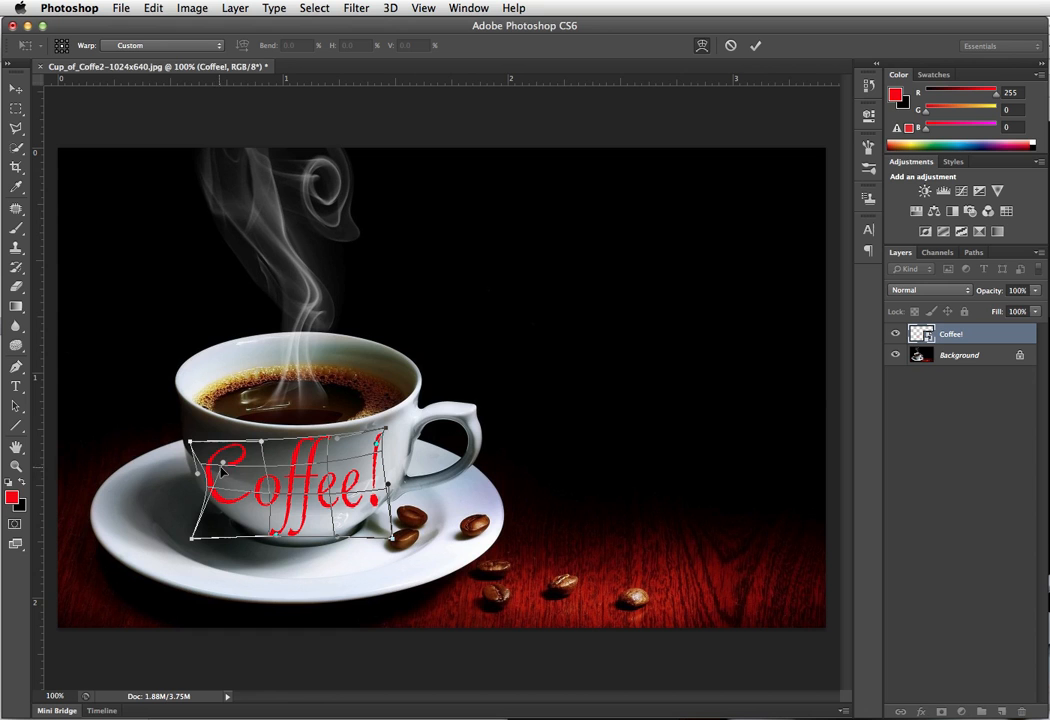
mouse_move(288, 532)
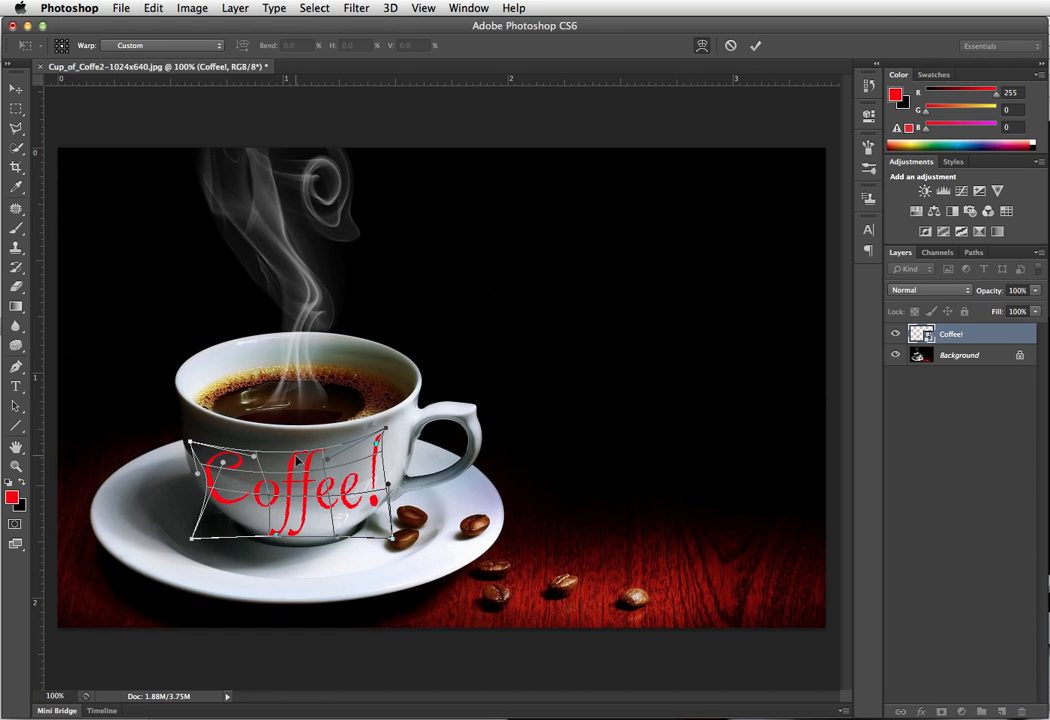
mouse_move(290, 532)
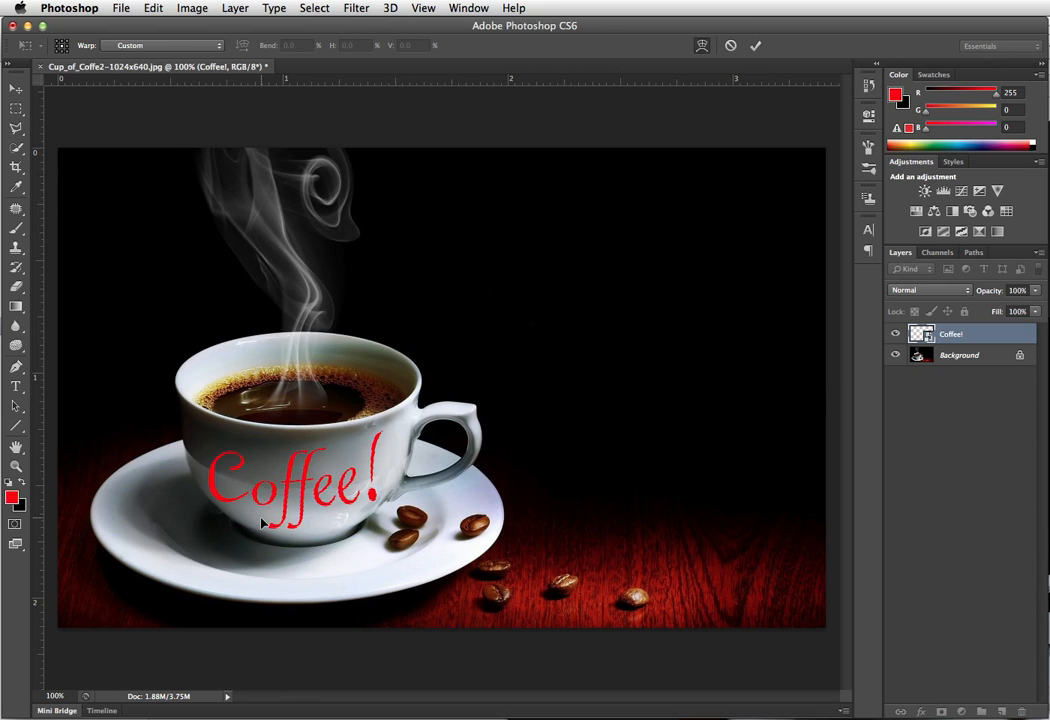
mouse_move(220, 464)
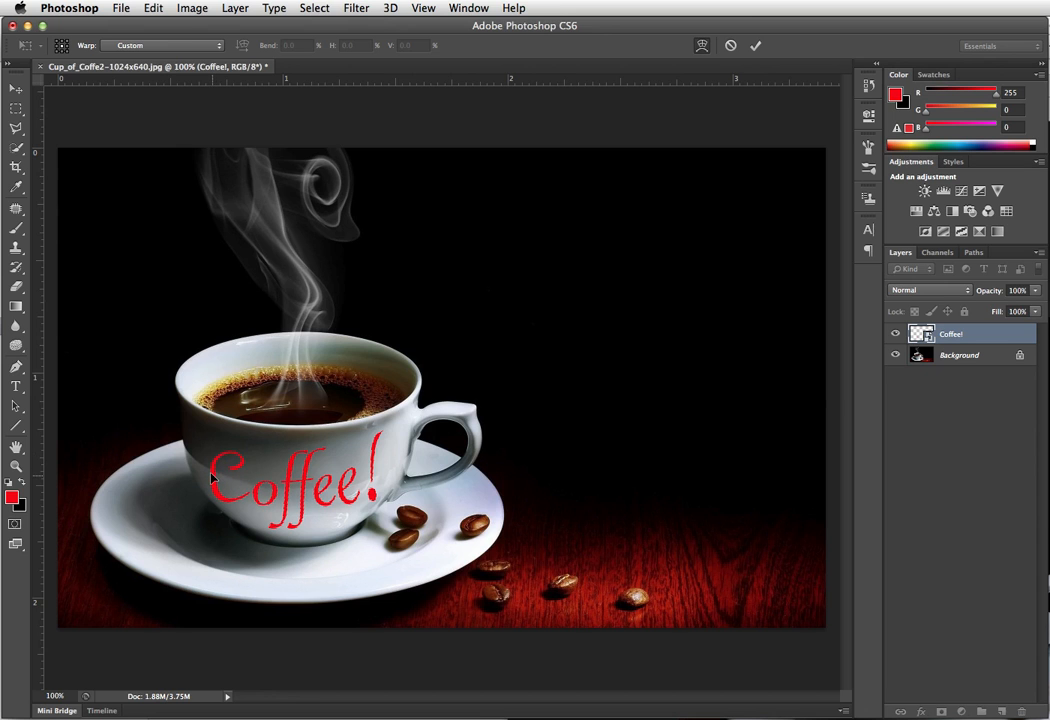
mouse_move(232, 460)
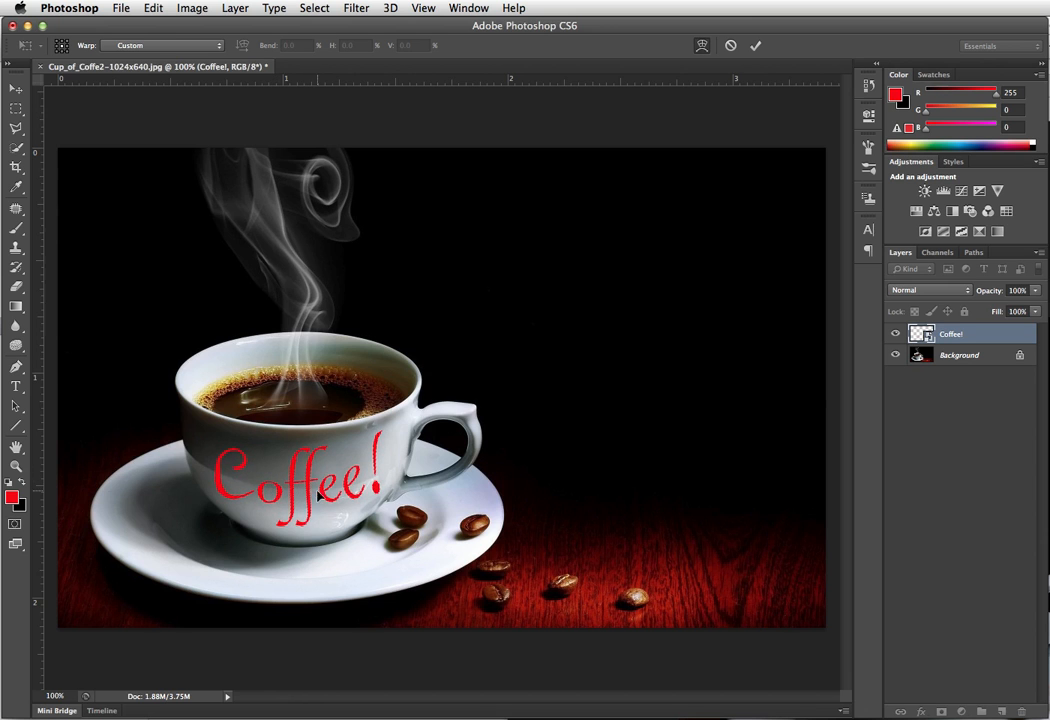
mouse_move(398, 590)
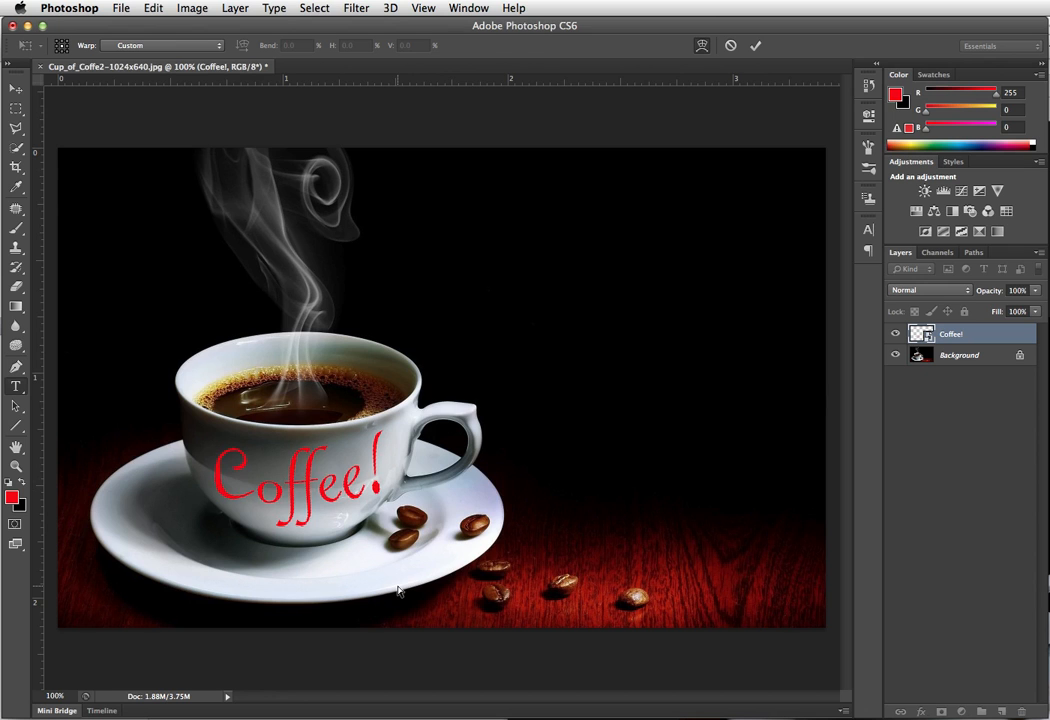
- Commit the custom warp so the Coffee! text stays curved across the cup
click(16, 388)
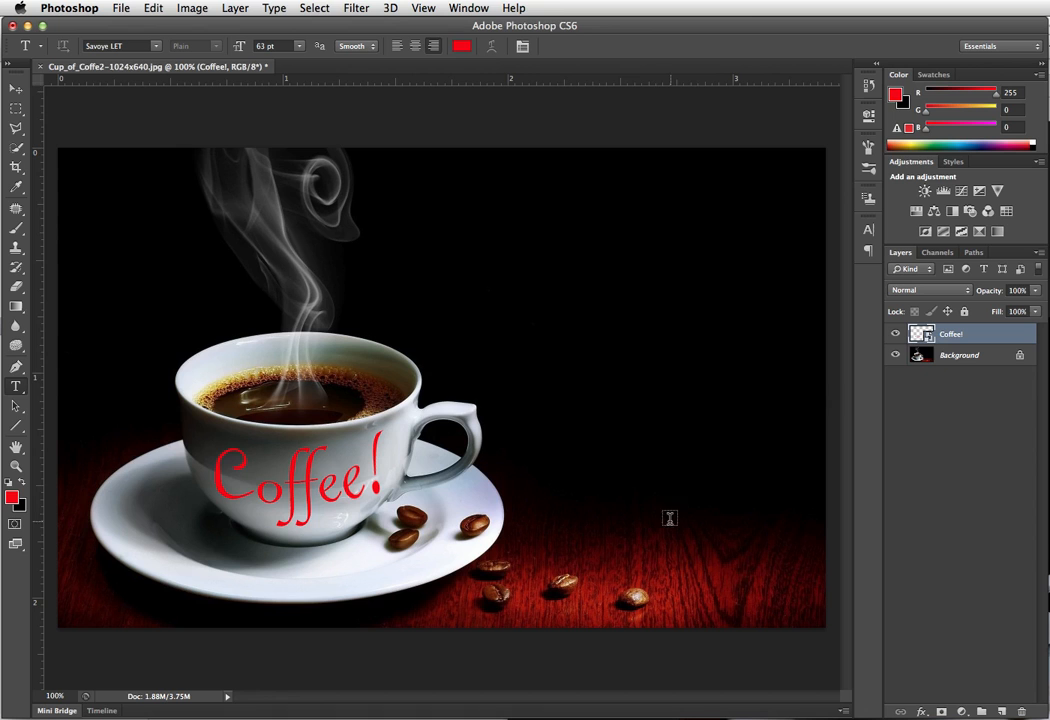
mouse_move(656, 516)
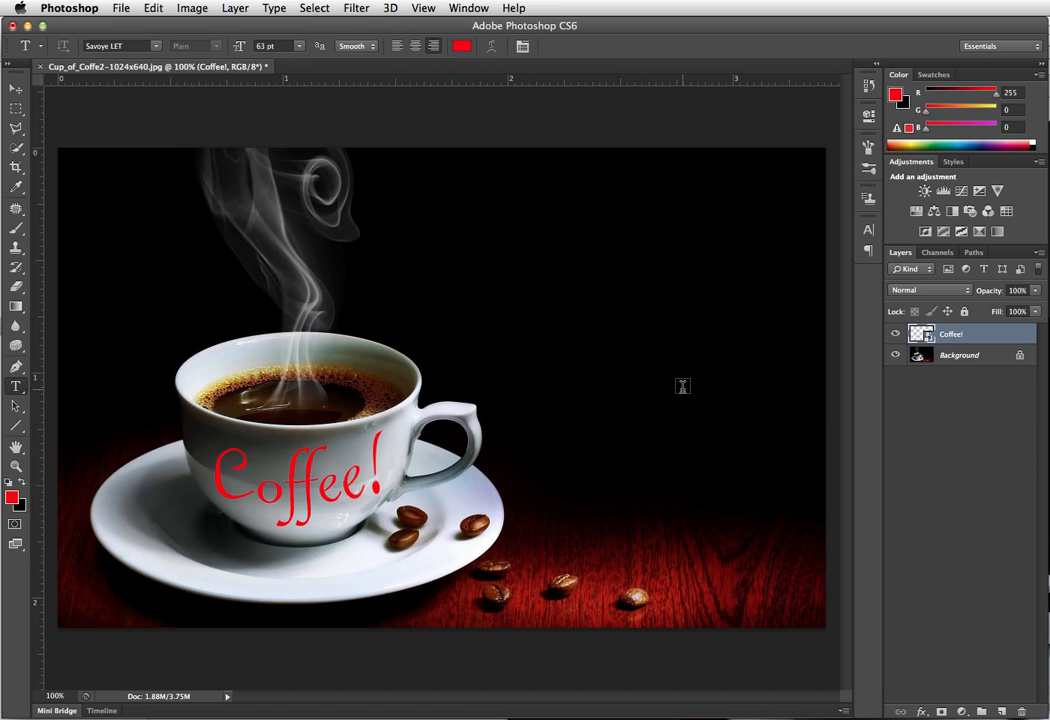
mouse_move(888, 300)
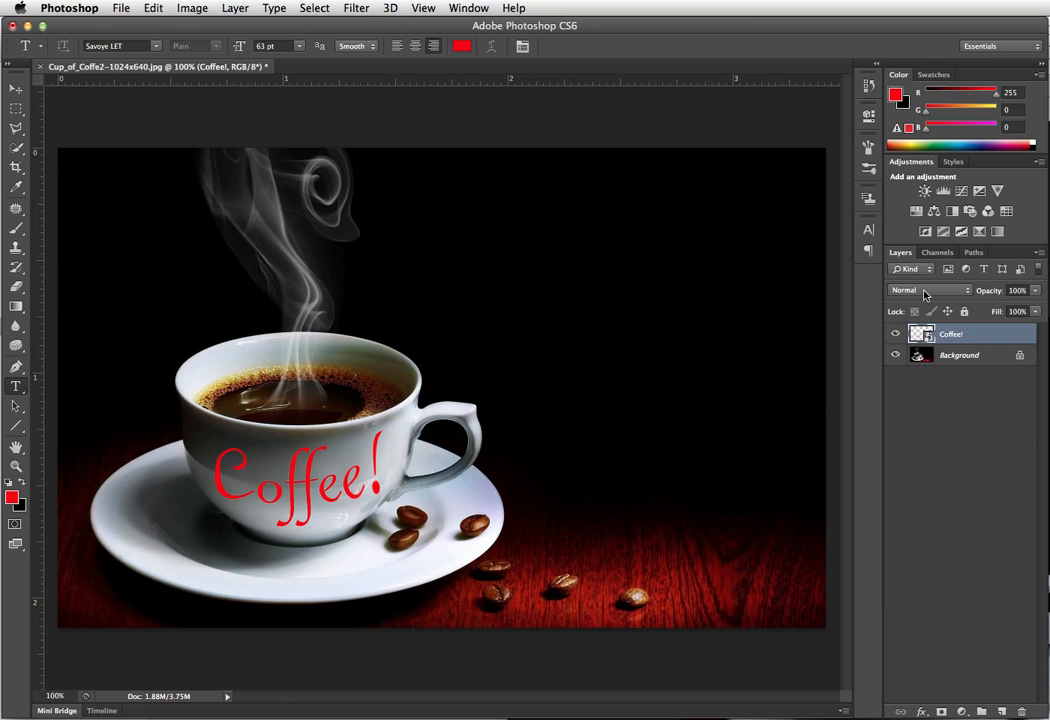
- Set the Coffee! layer's blend mode to Multiply so it blends into the cup
click(930, 290)
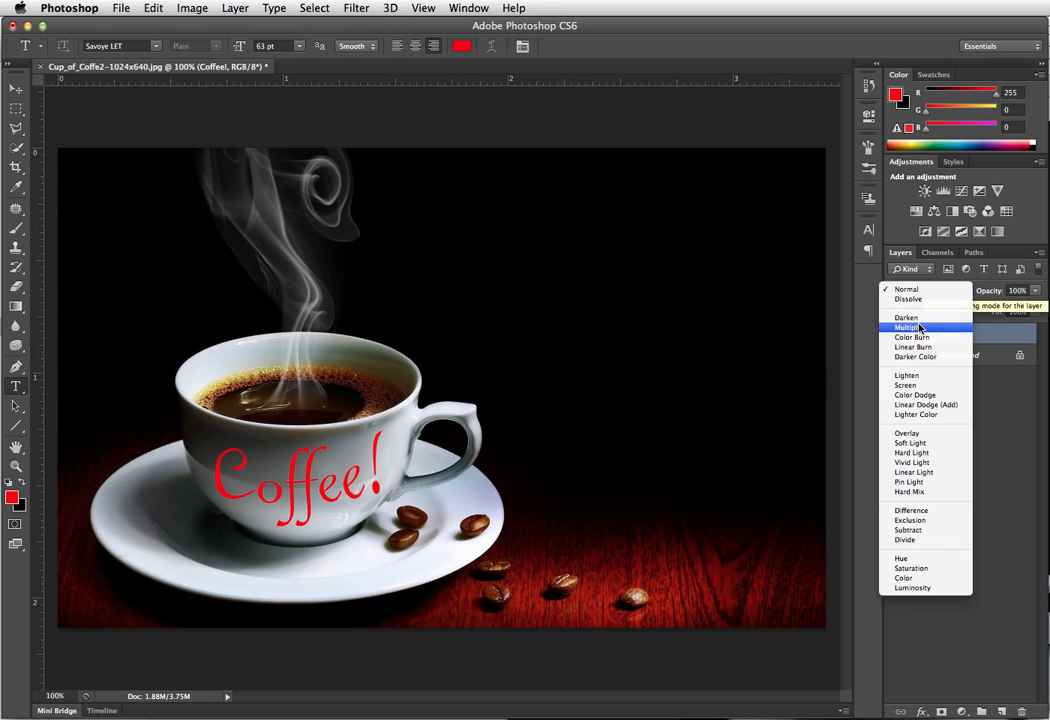
click(906, 328)
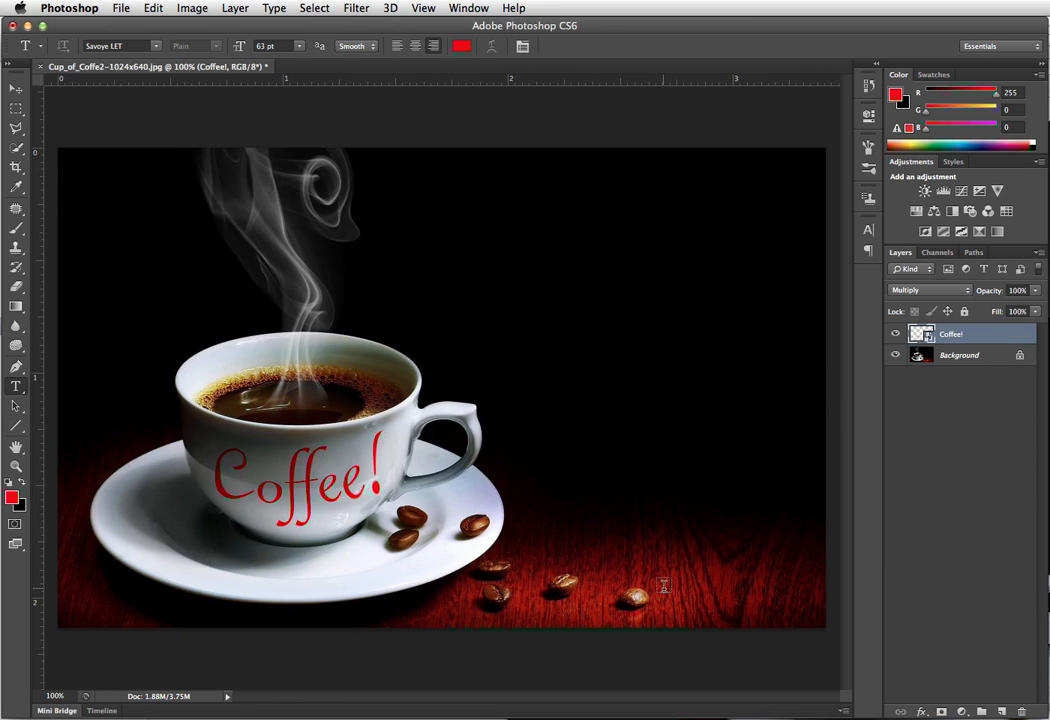
mouse_move(692, 564)
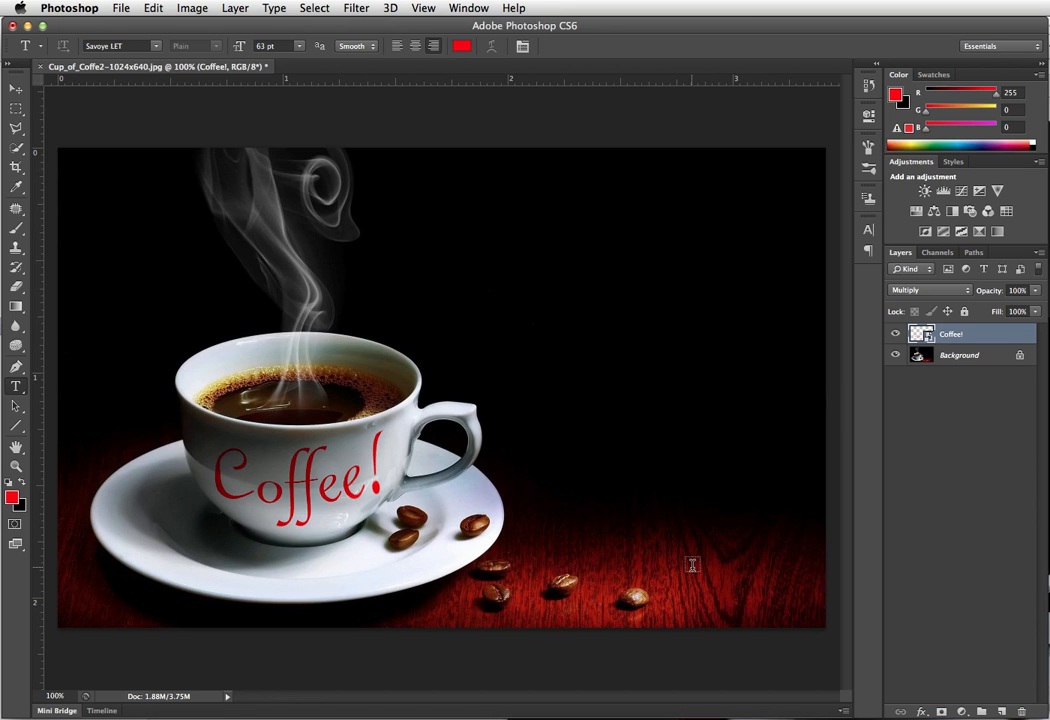
mouse_move(528, 284)
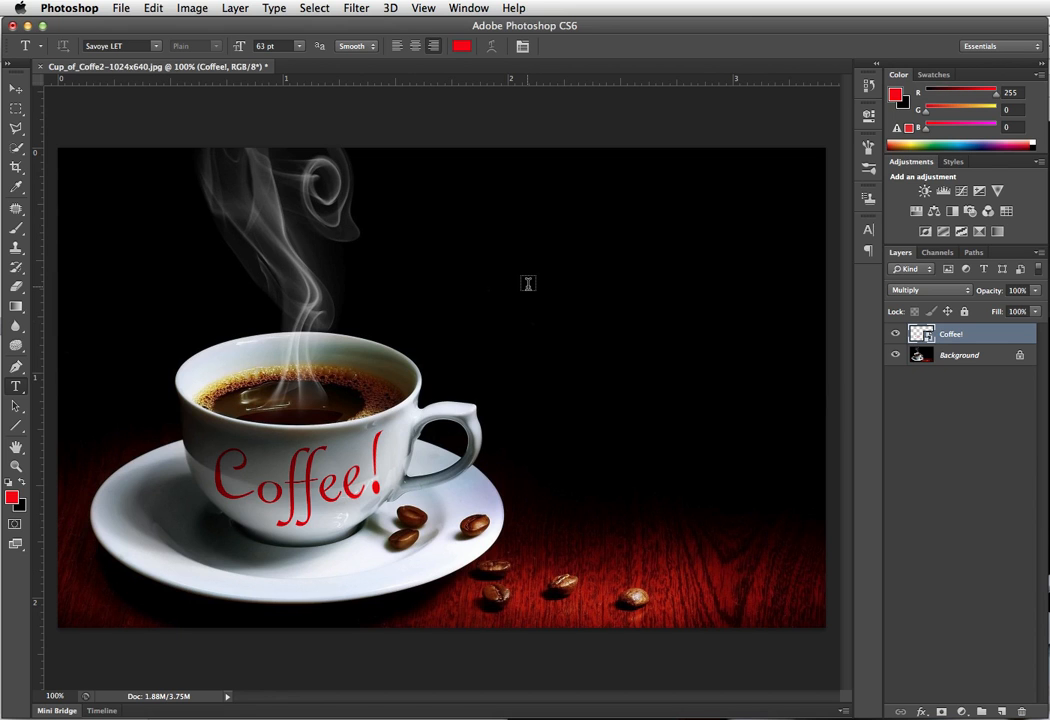
mouse_move(532, 292)
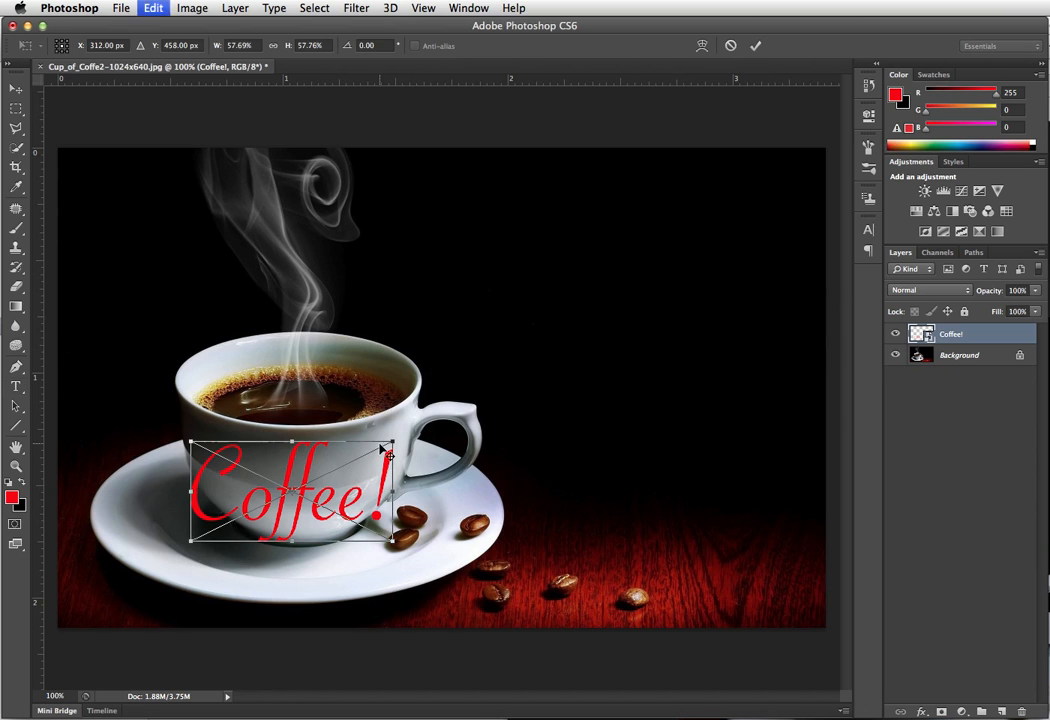
- Switch the flat Coffee! text's free transform into Warp mode again
right_click(384, 452)
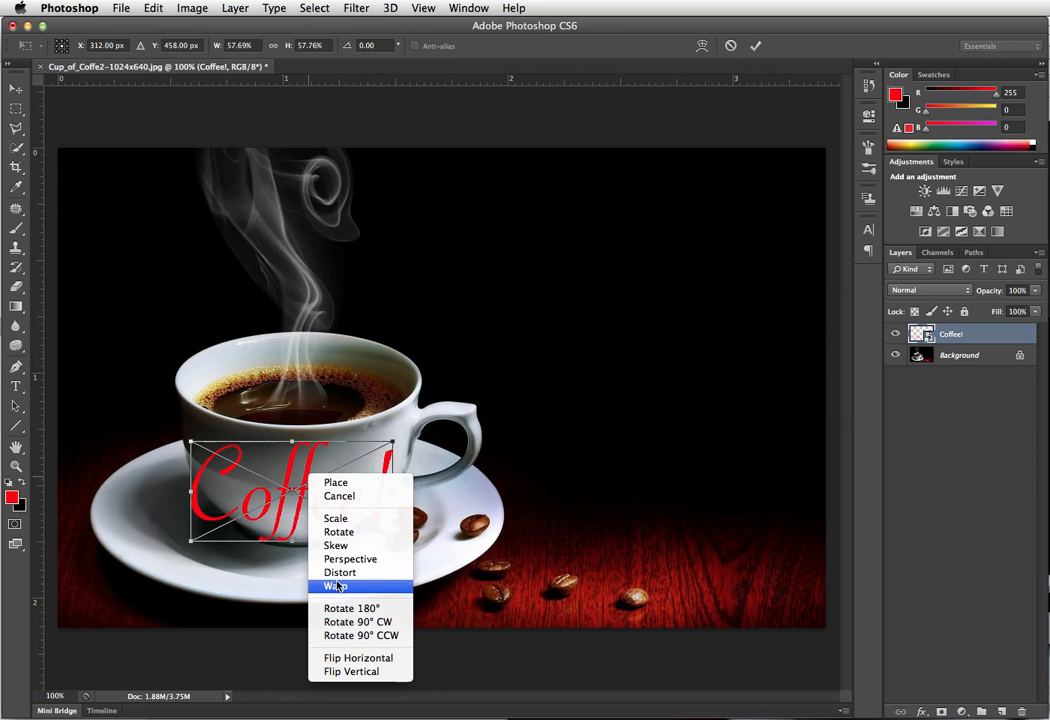
click(334, 586)
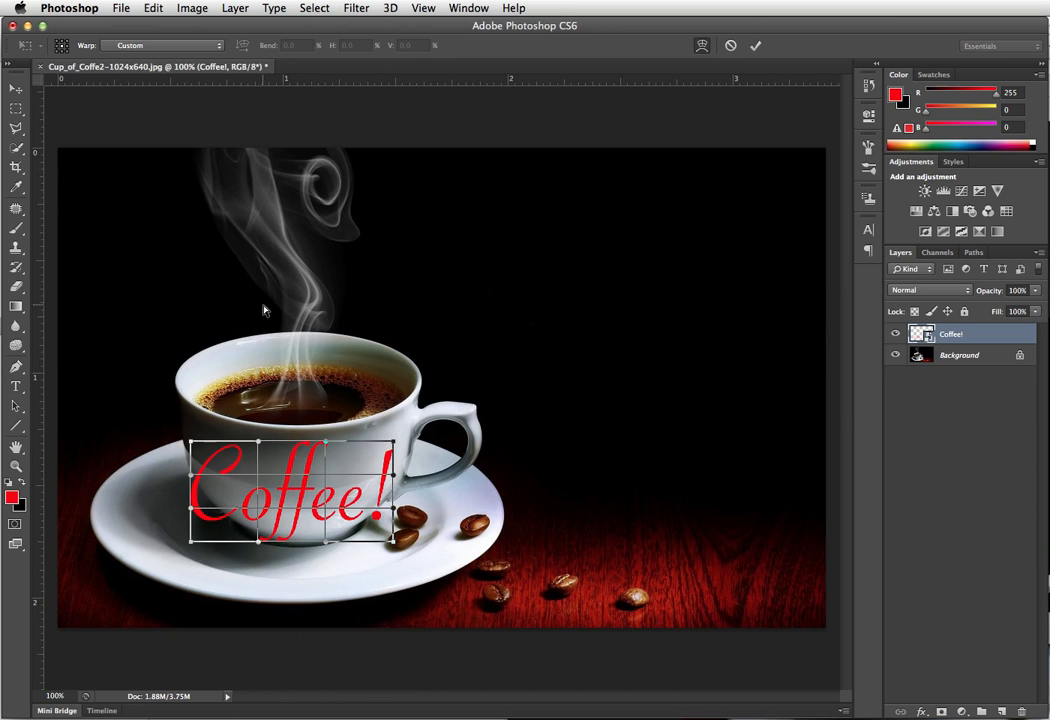
- Apply the Arc warp preset with Bend values 22.8 then 14.5, then cancel the warp
click(164, 44)
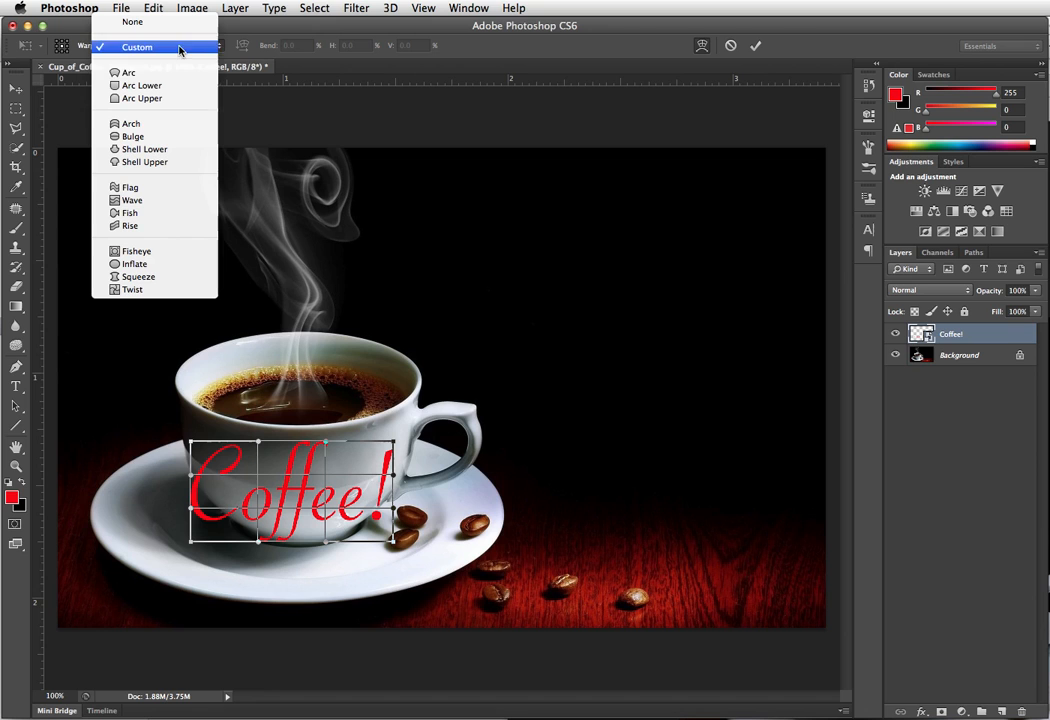
mouse_move(128, 72)
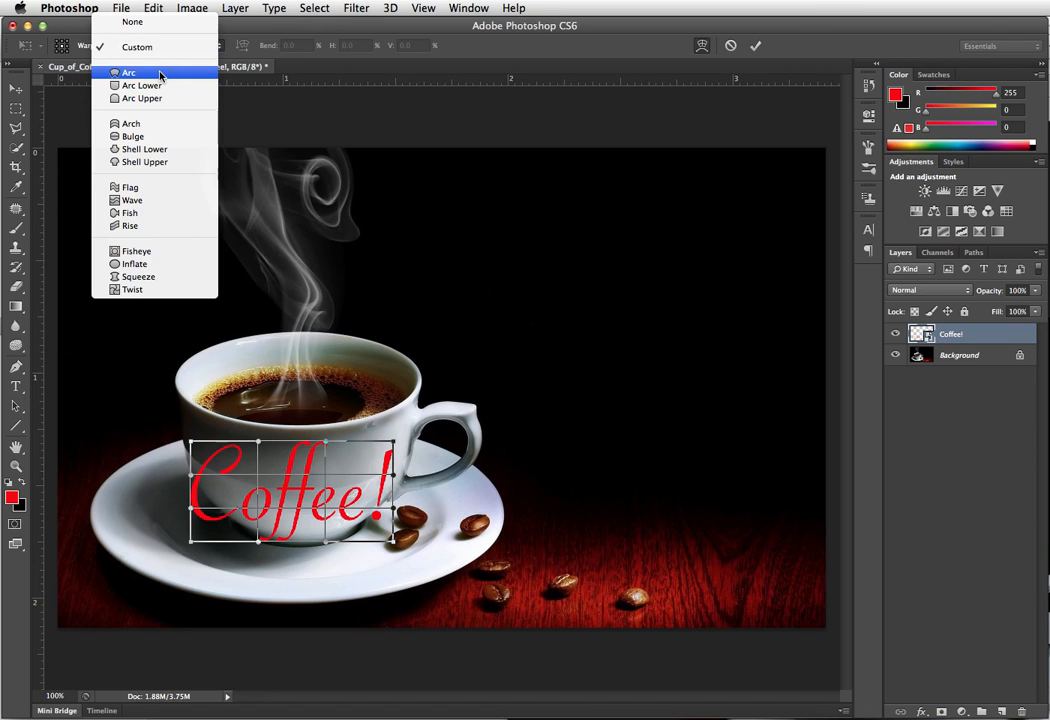
click(128, 72)
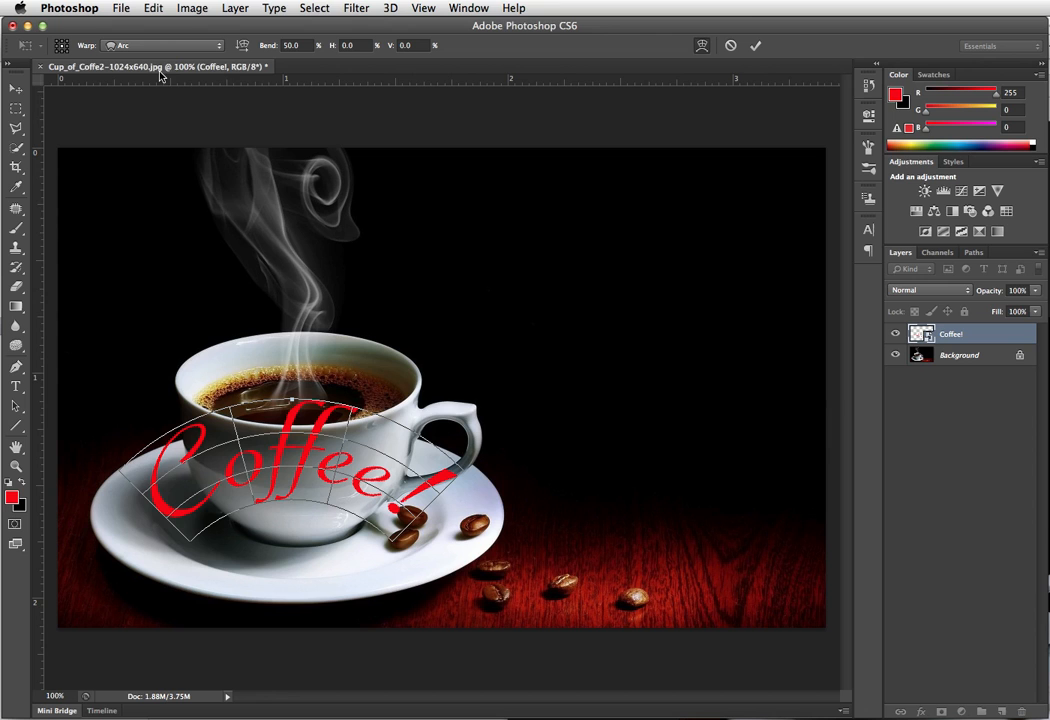
mouse_move(428, 224)
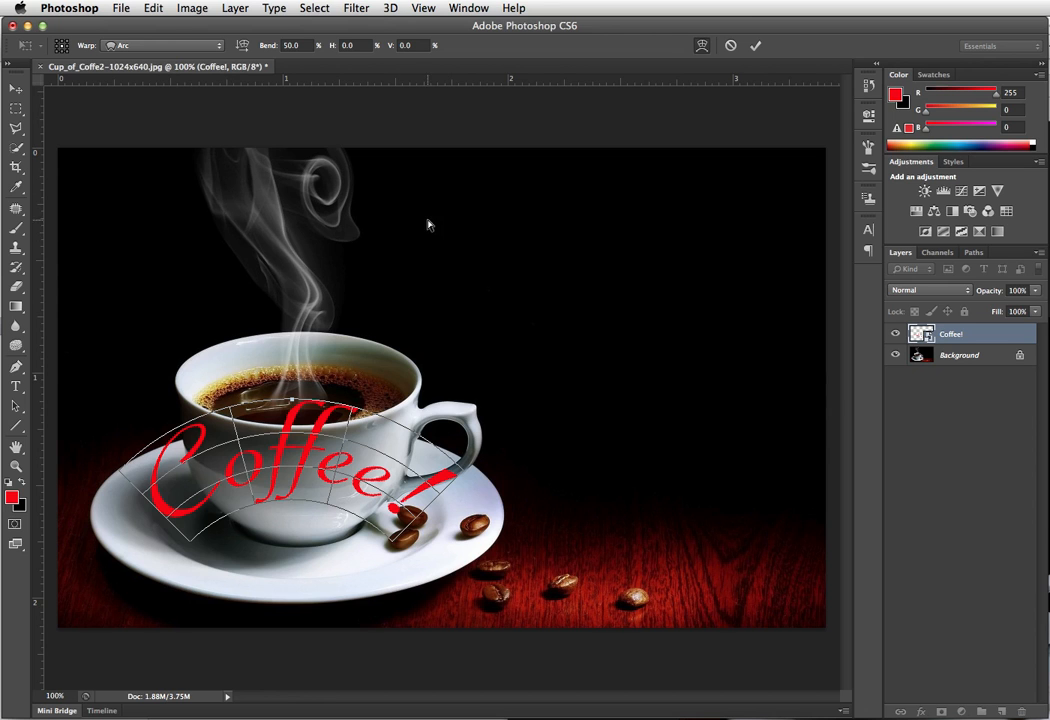
mouse_move(368, 104)
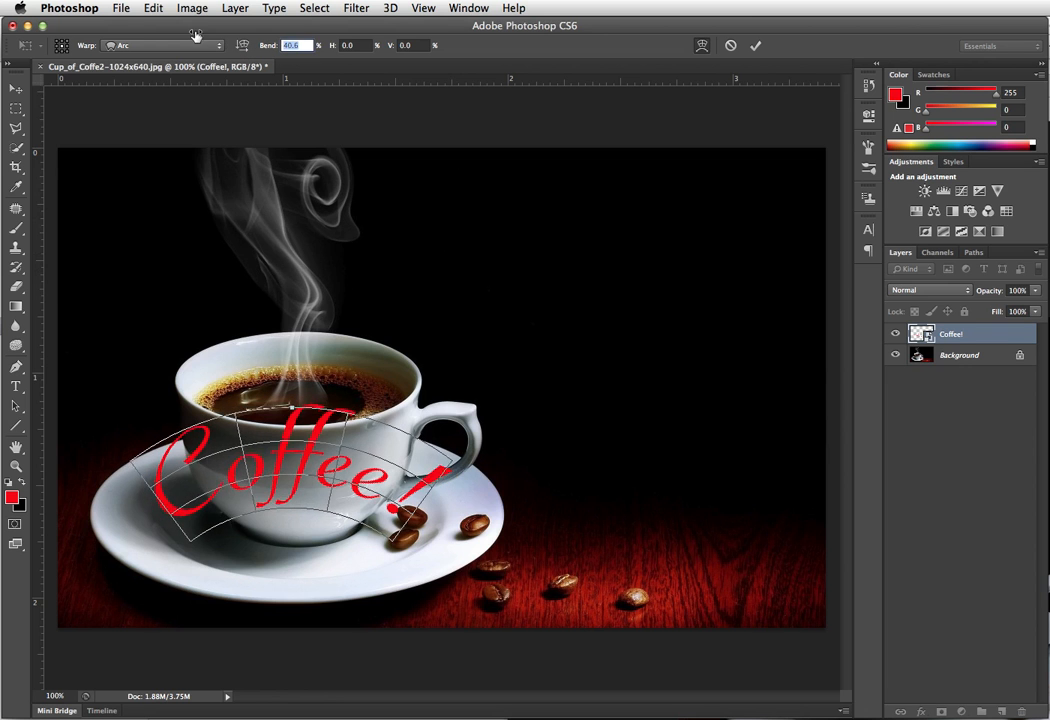
text(22.8)
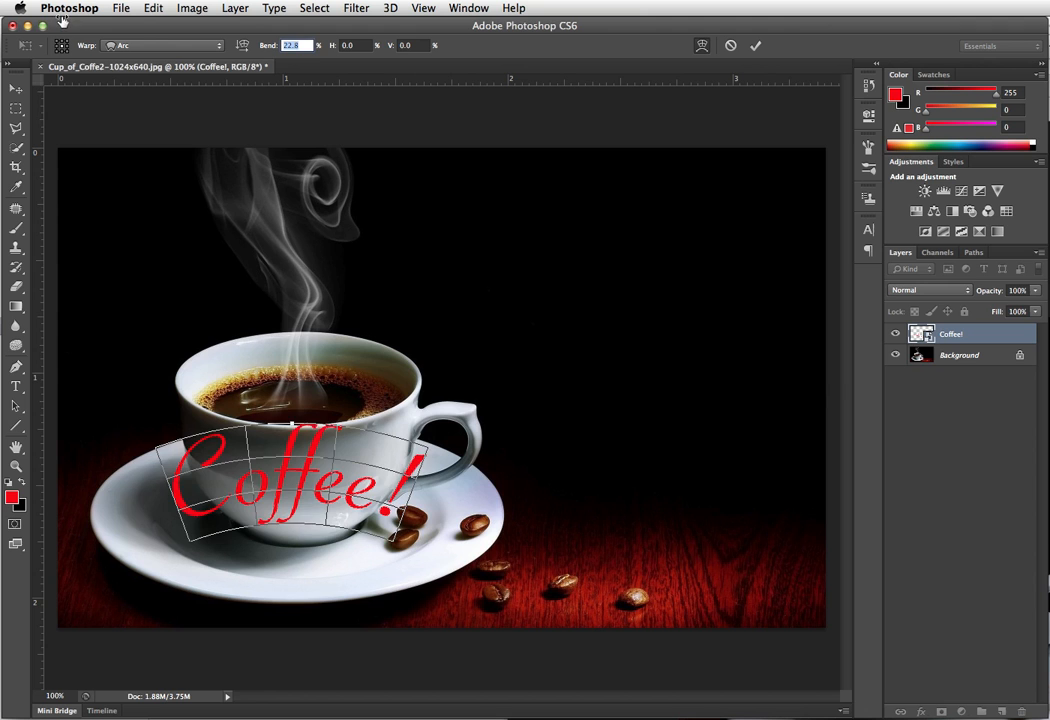
text(14.5)
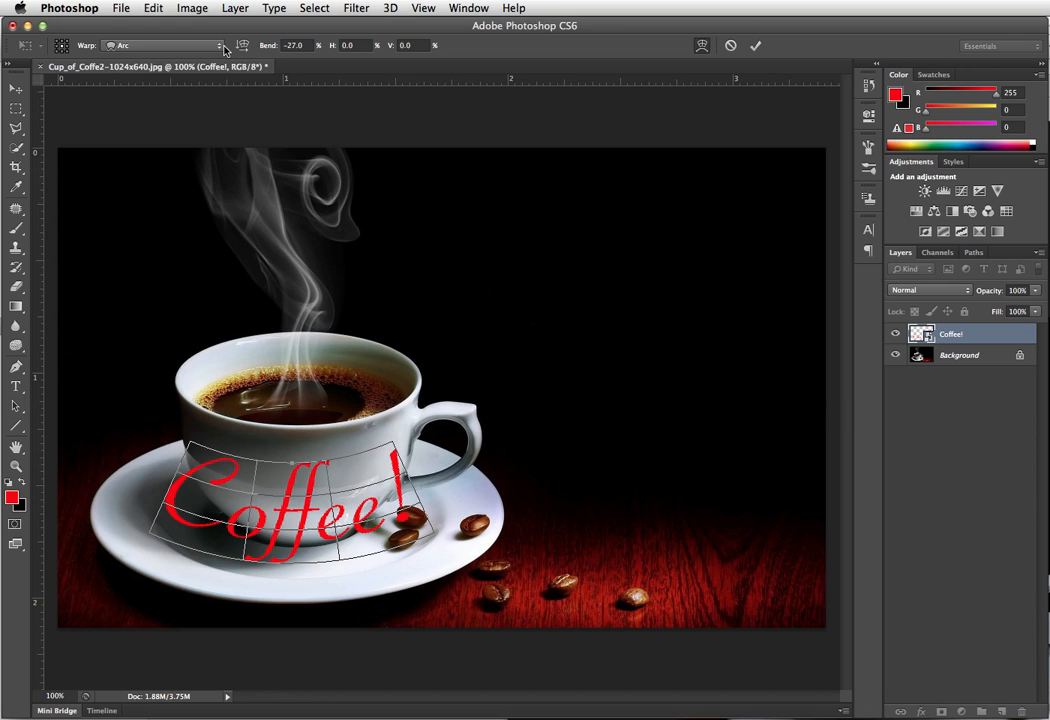
click(756, 46)
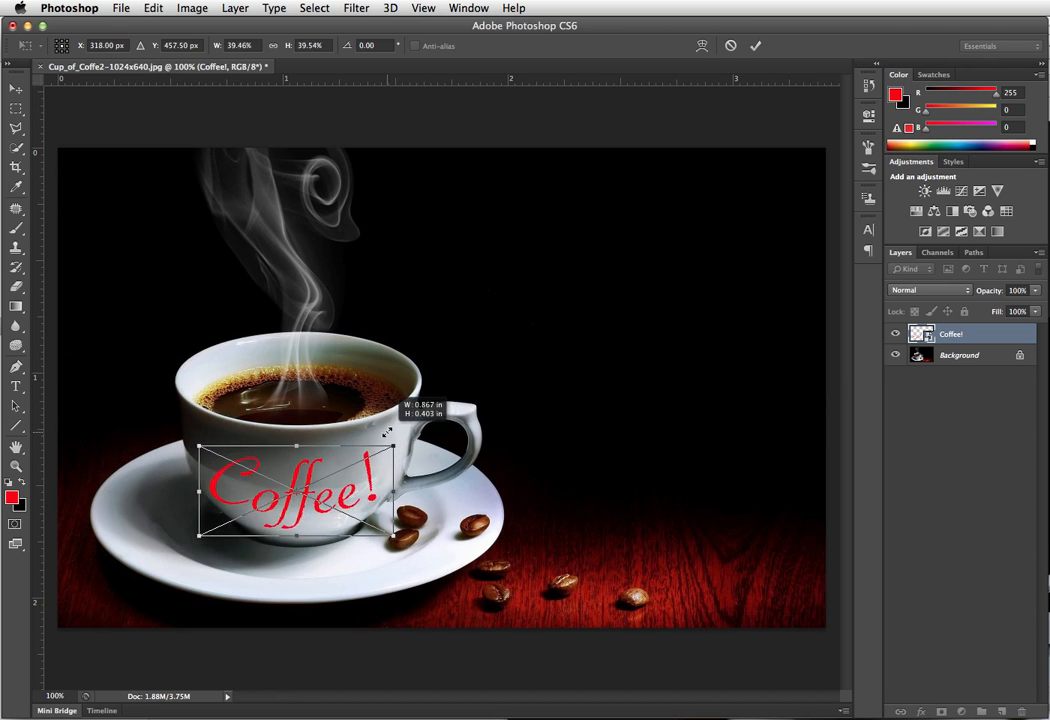
- Enlarge the Coffee! text across the cup and set its layer to Multiply
drag(392, 446, 396, 446)
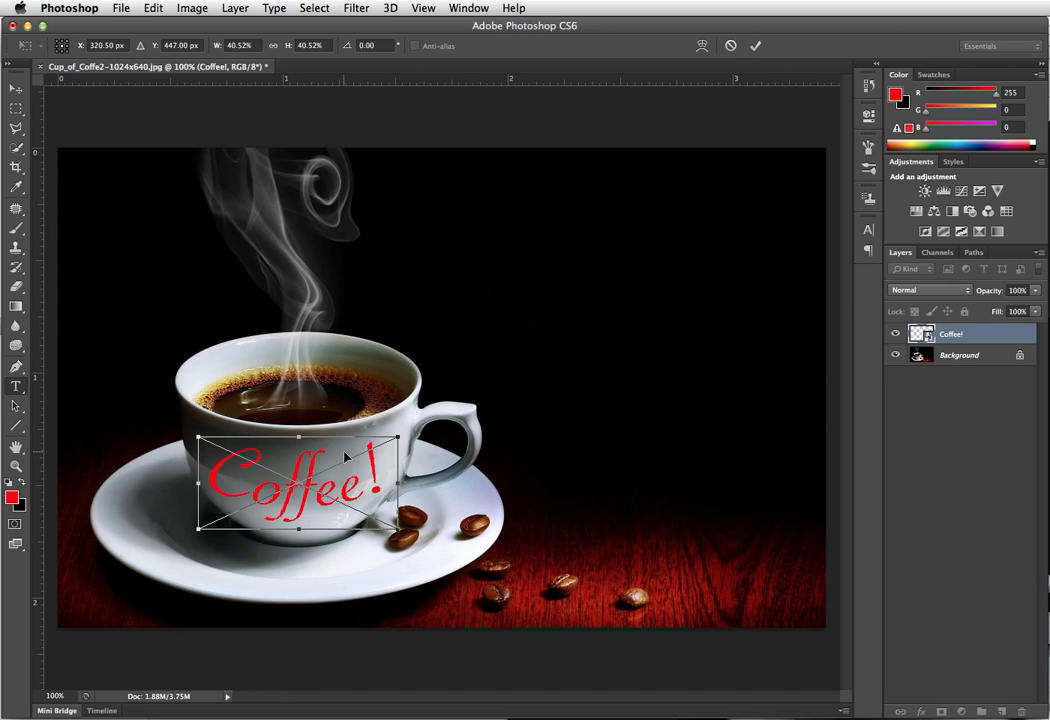
click(928, 290)
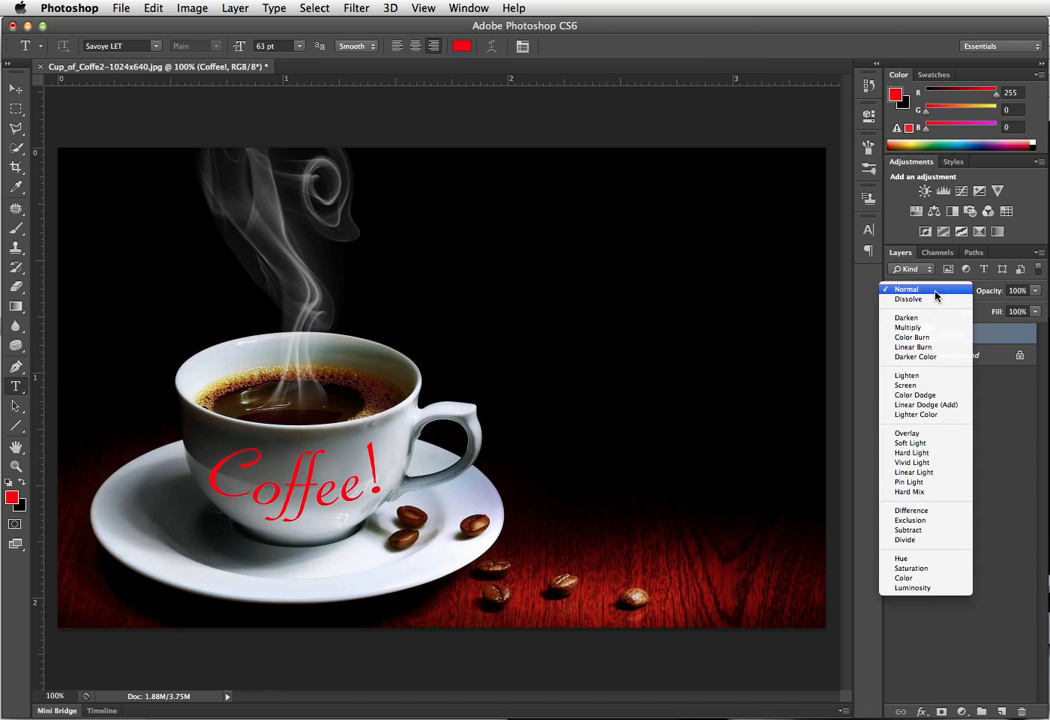
click(908, 336)
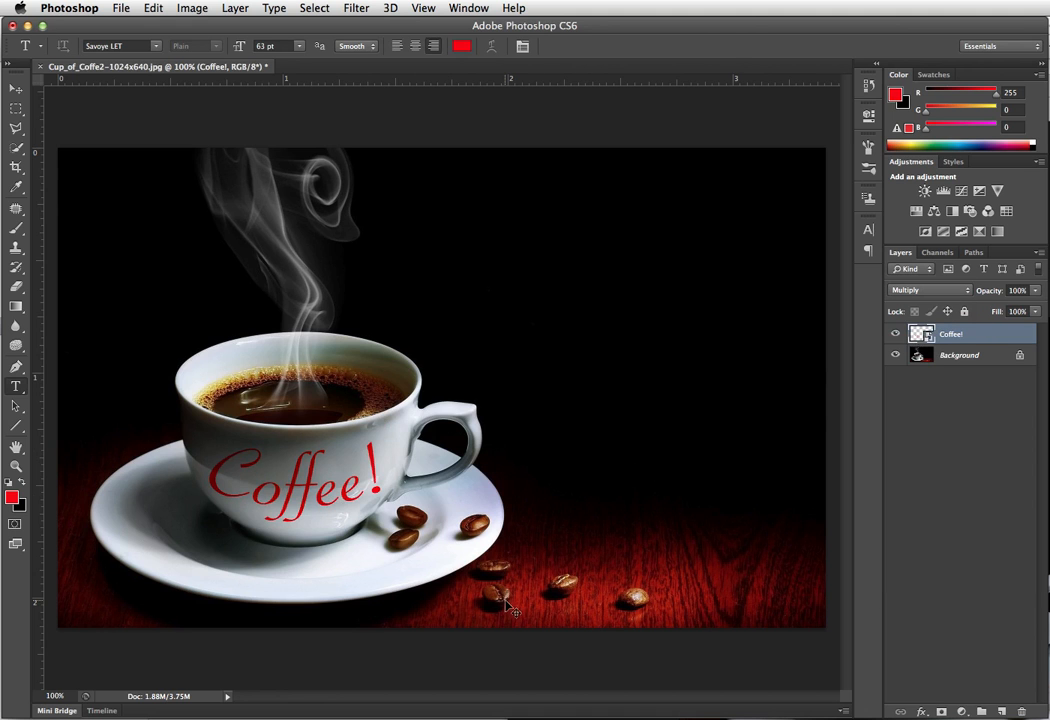
- Switch the enlarged Coffee! text's transform into Warp mode for the Arc bend
right_click(300, 480)
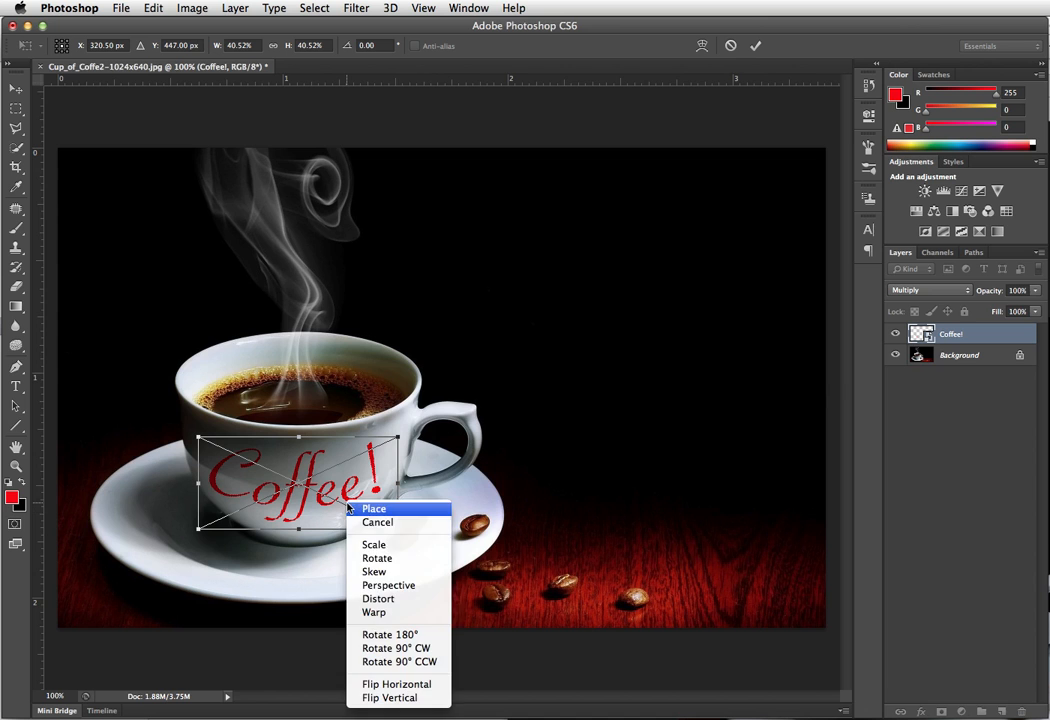
click(372, 612)
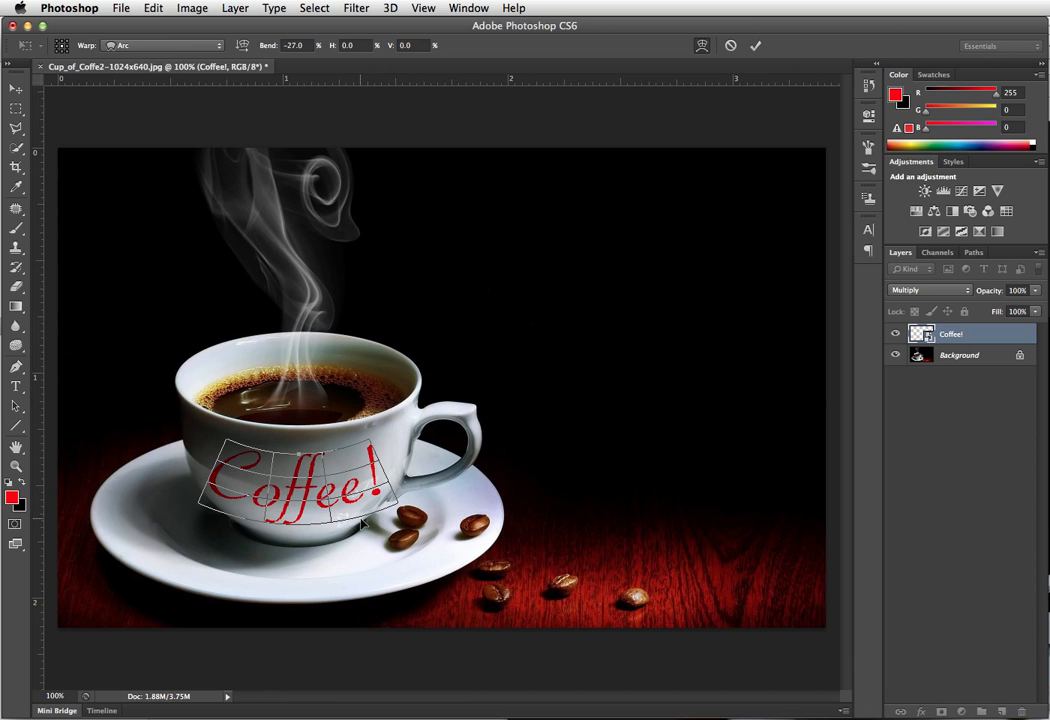
mouse_move(304, 510)
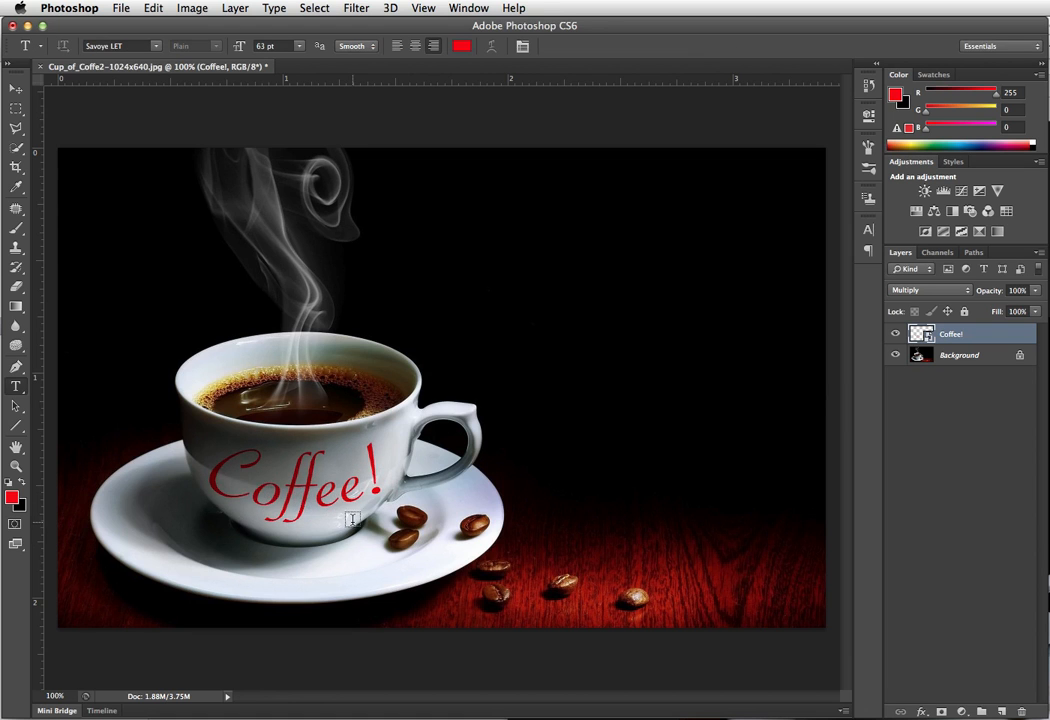
mouse_move(336, 566)
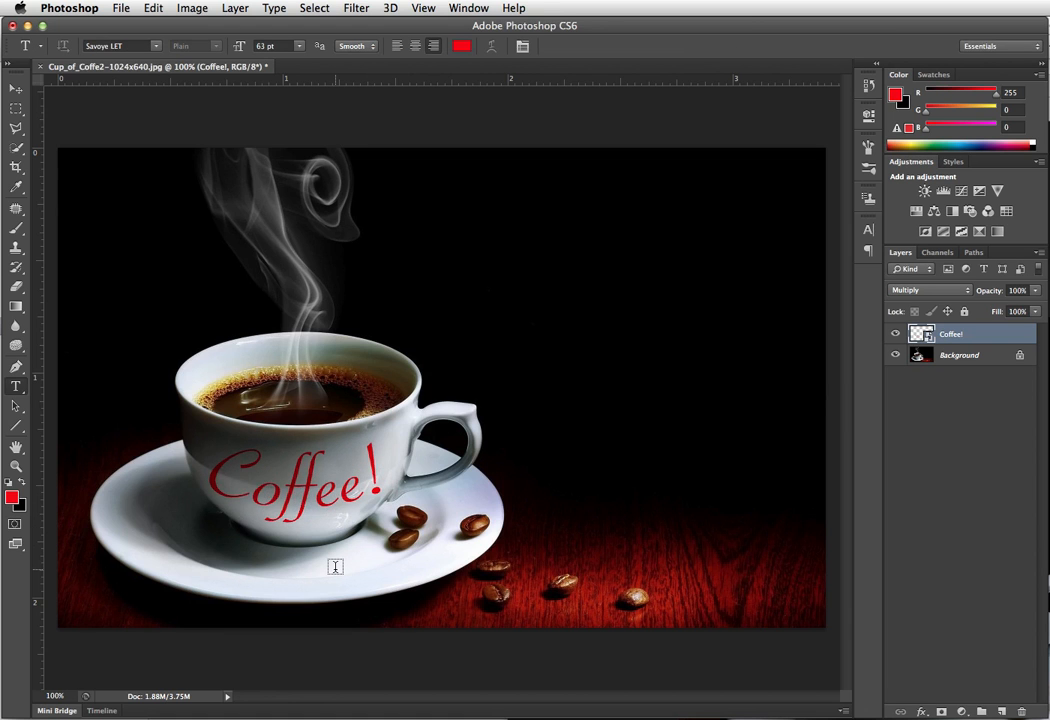